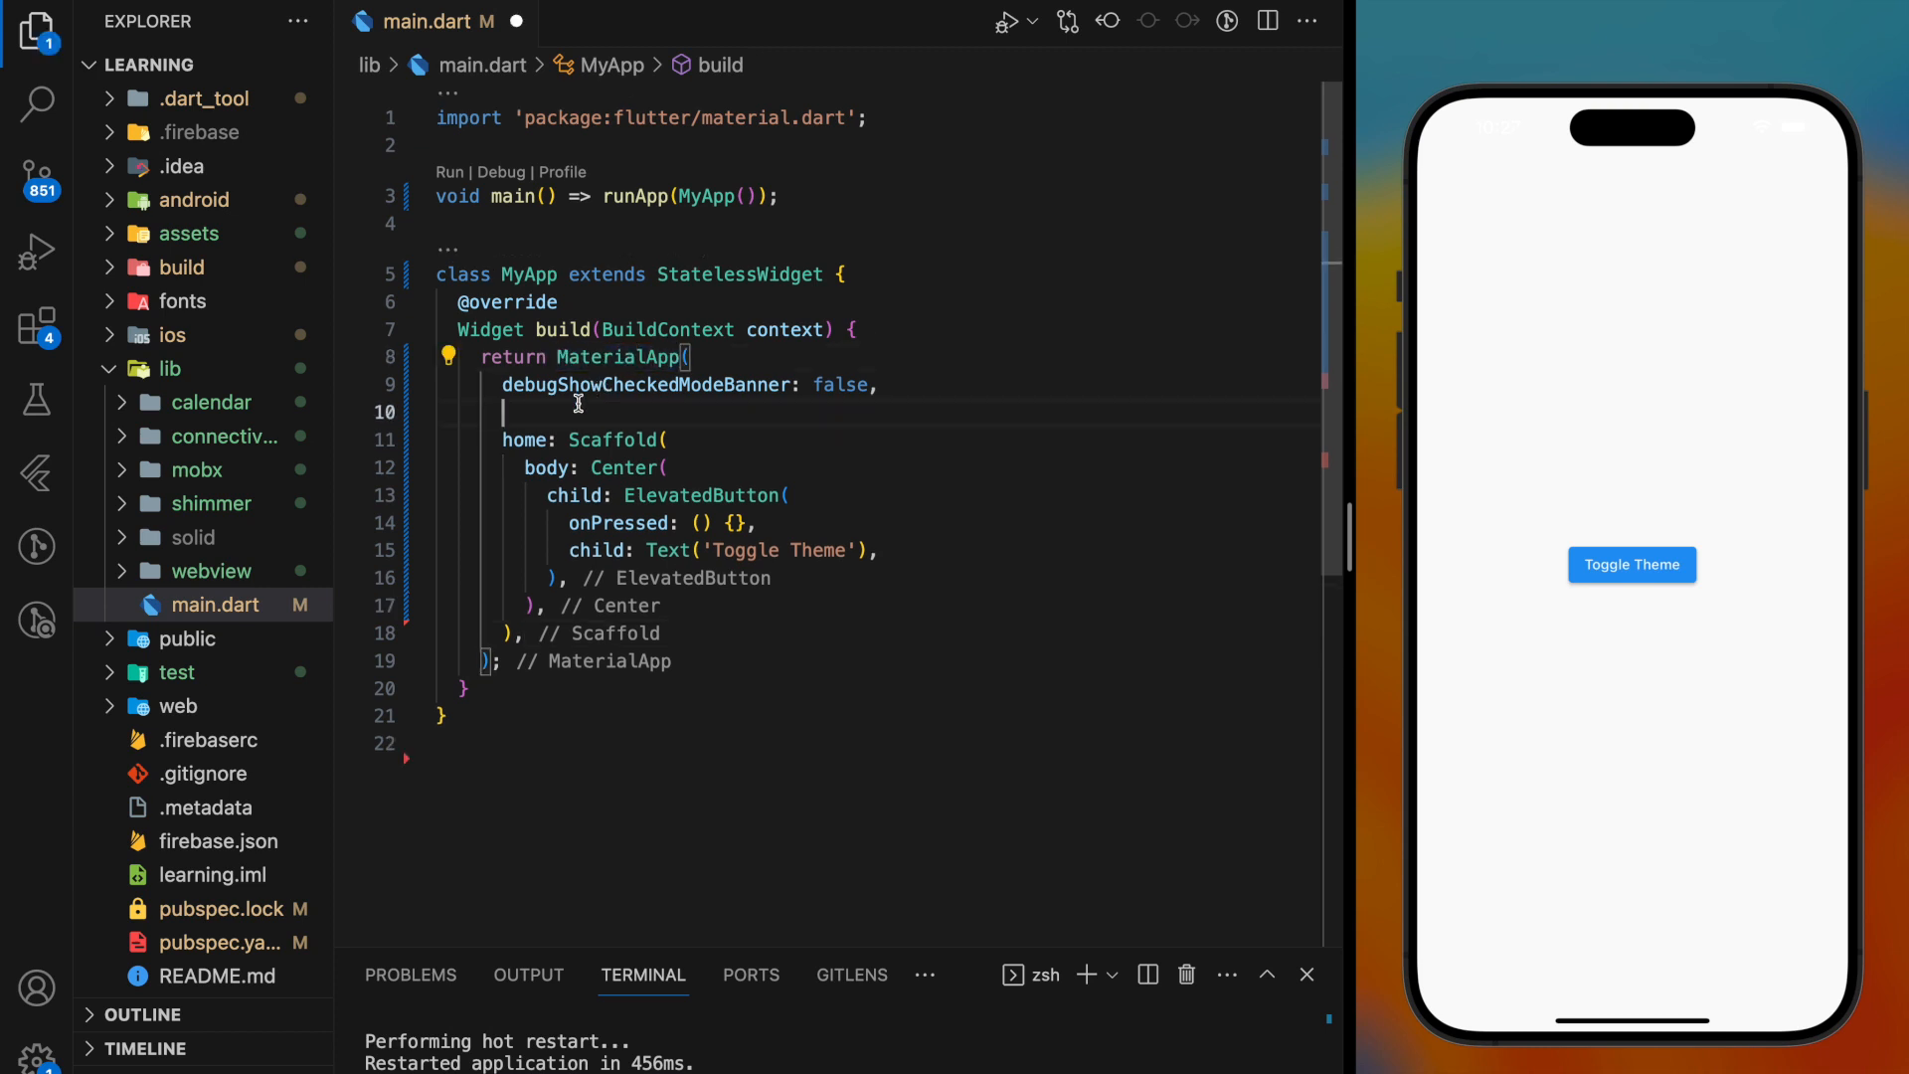
Step: Give MaterialApp theme: ThemeData.dark(), then change it to ThemeData.light() via autocomplete
type("theme: ThemeData.dark(),")
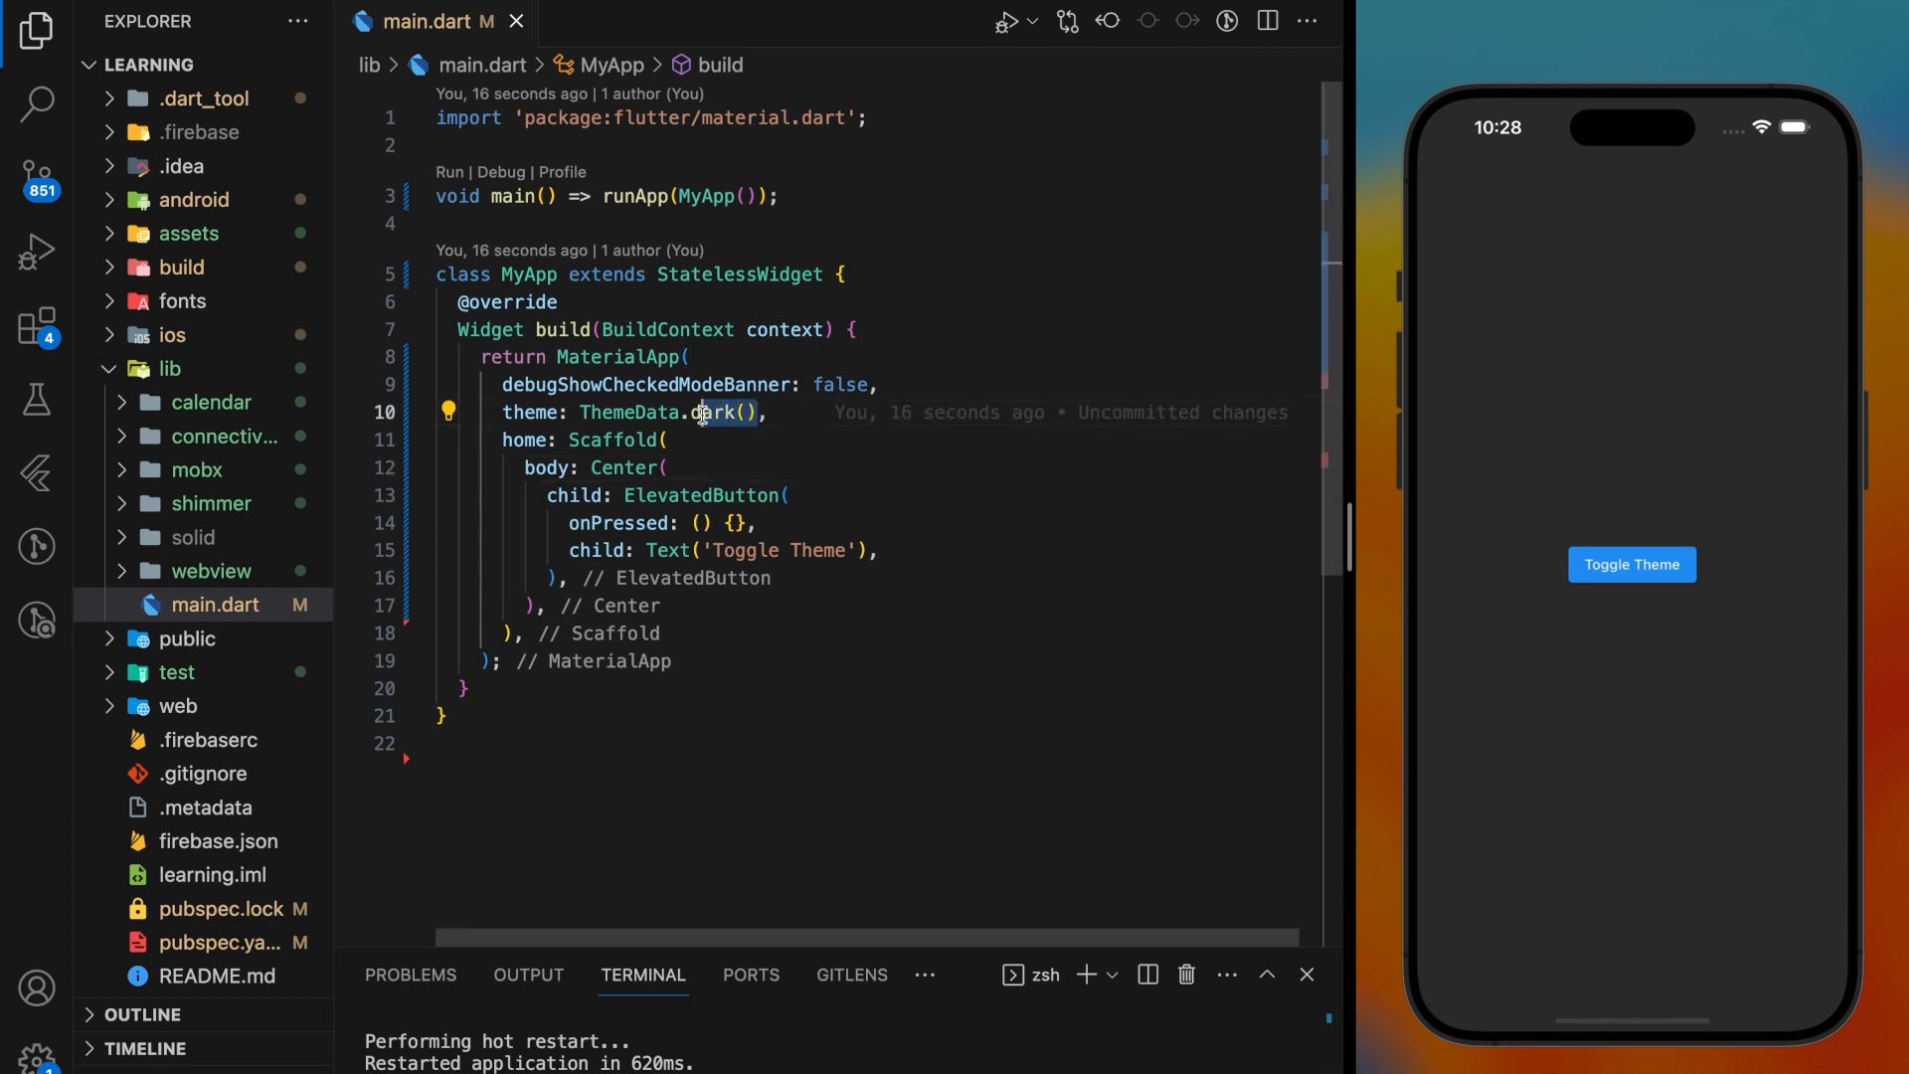
type("lig")
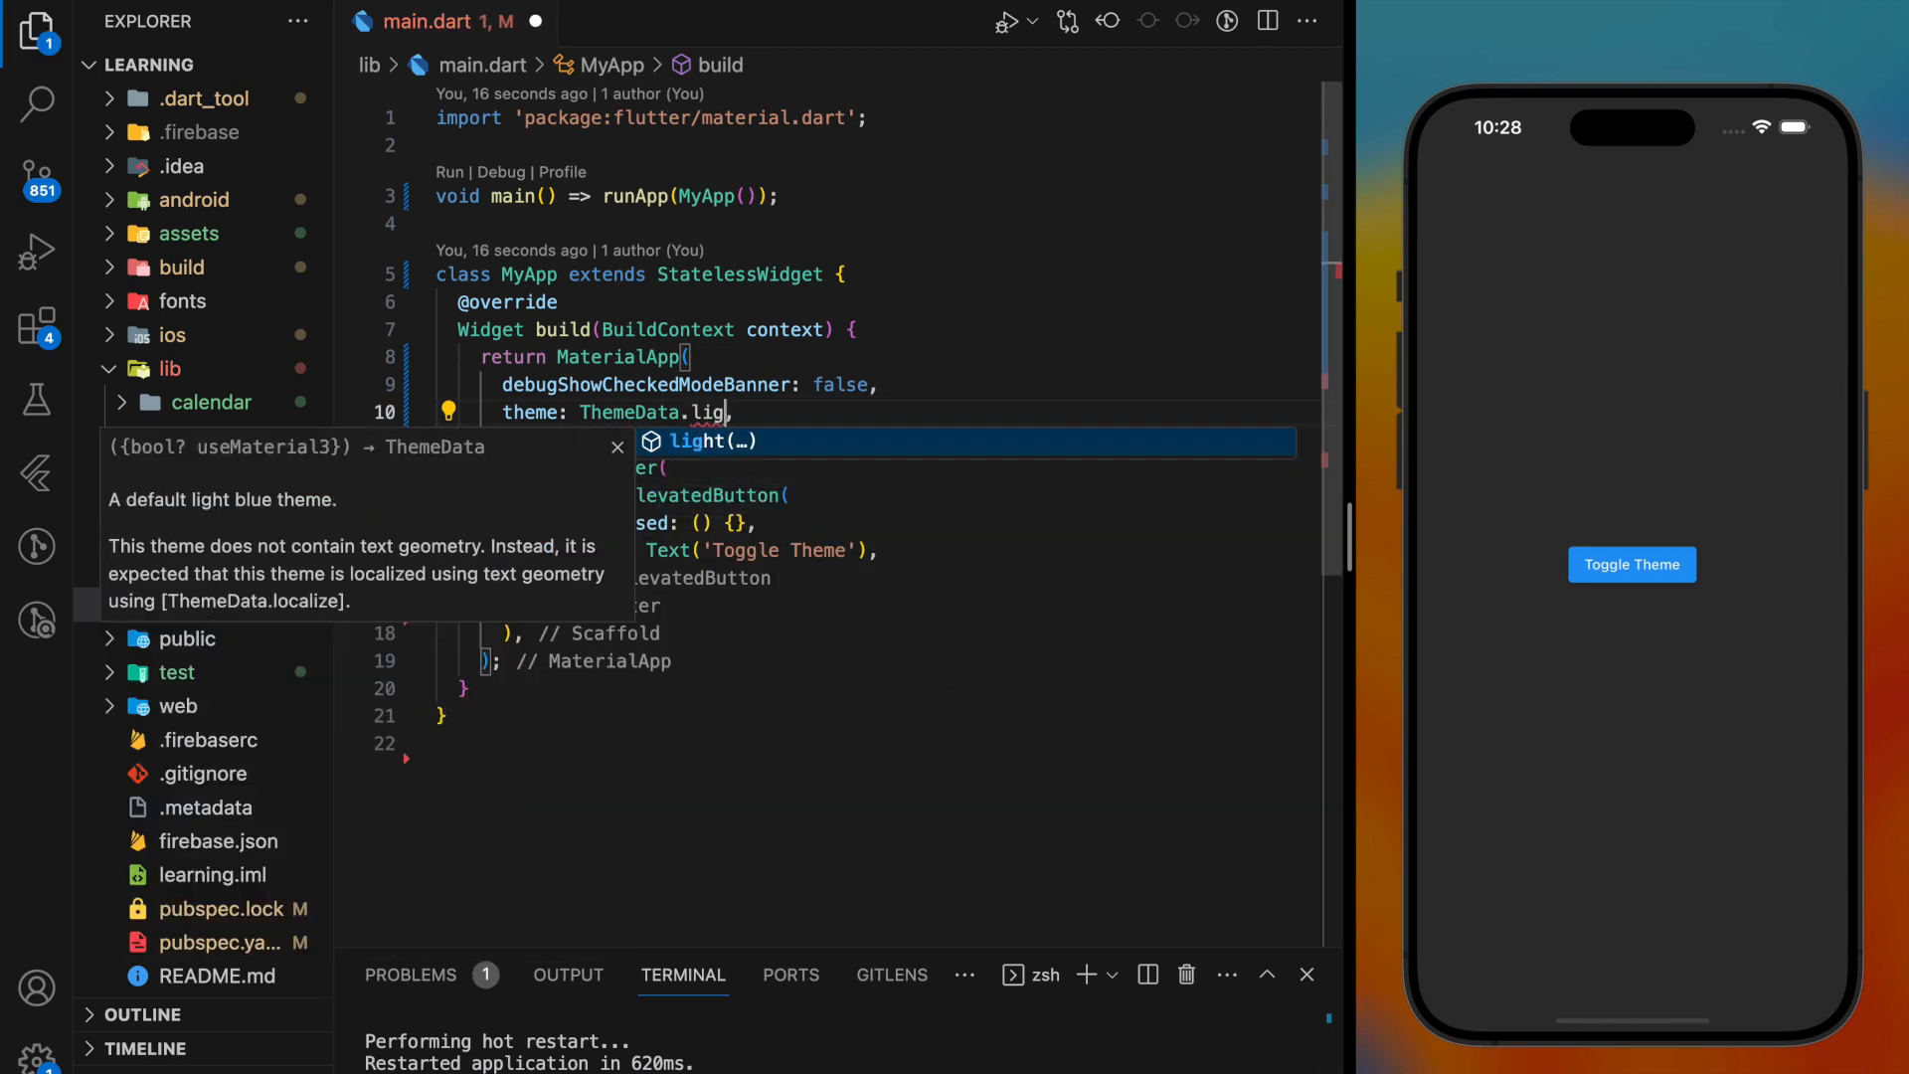
key("Tab")
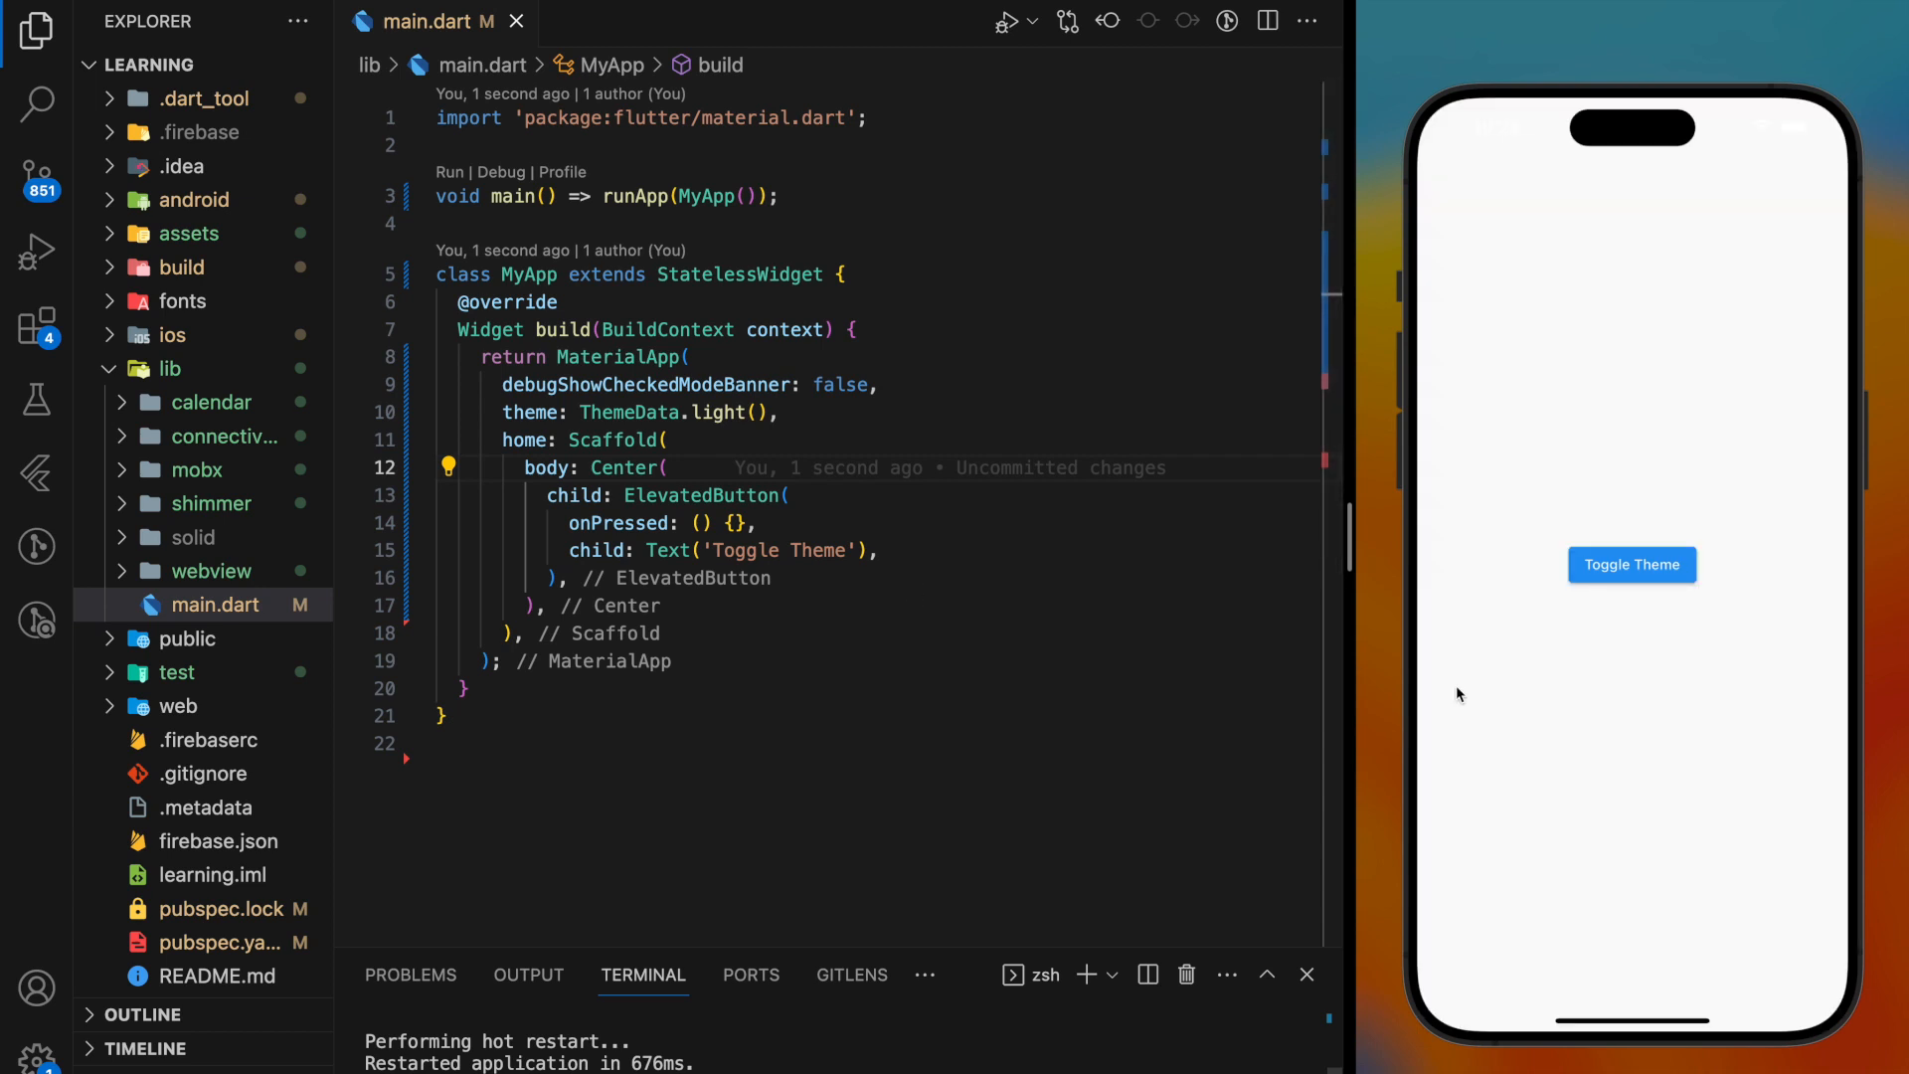
Step: Label the fixed theme line with a '//static way' comment
type("//static")
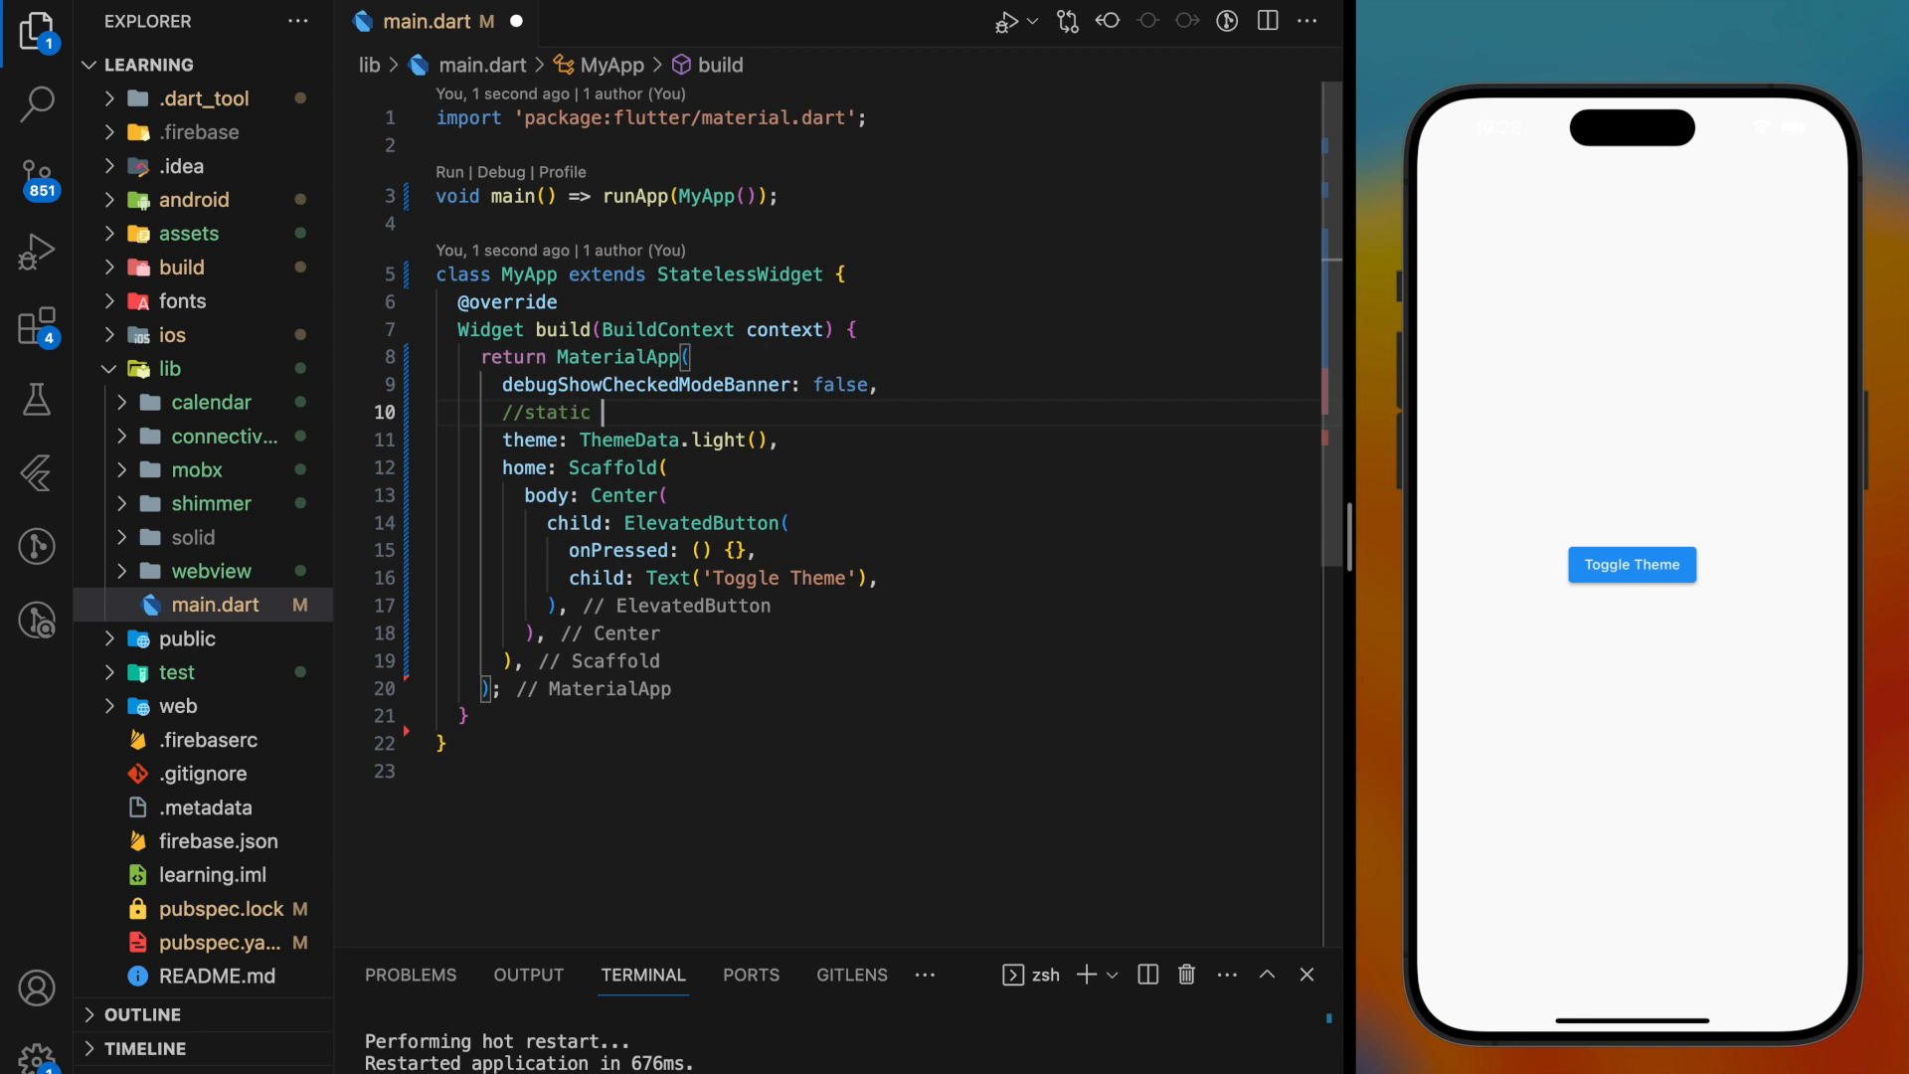
type("way")
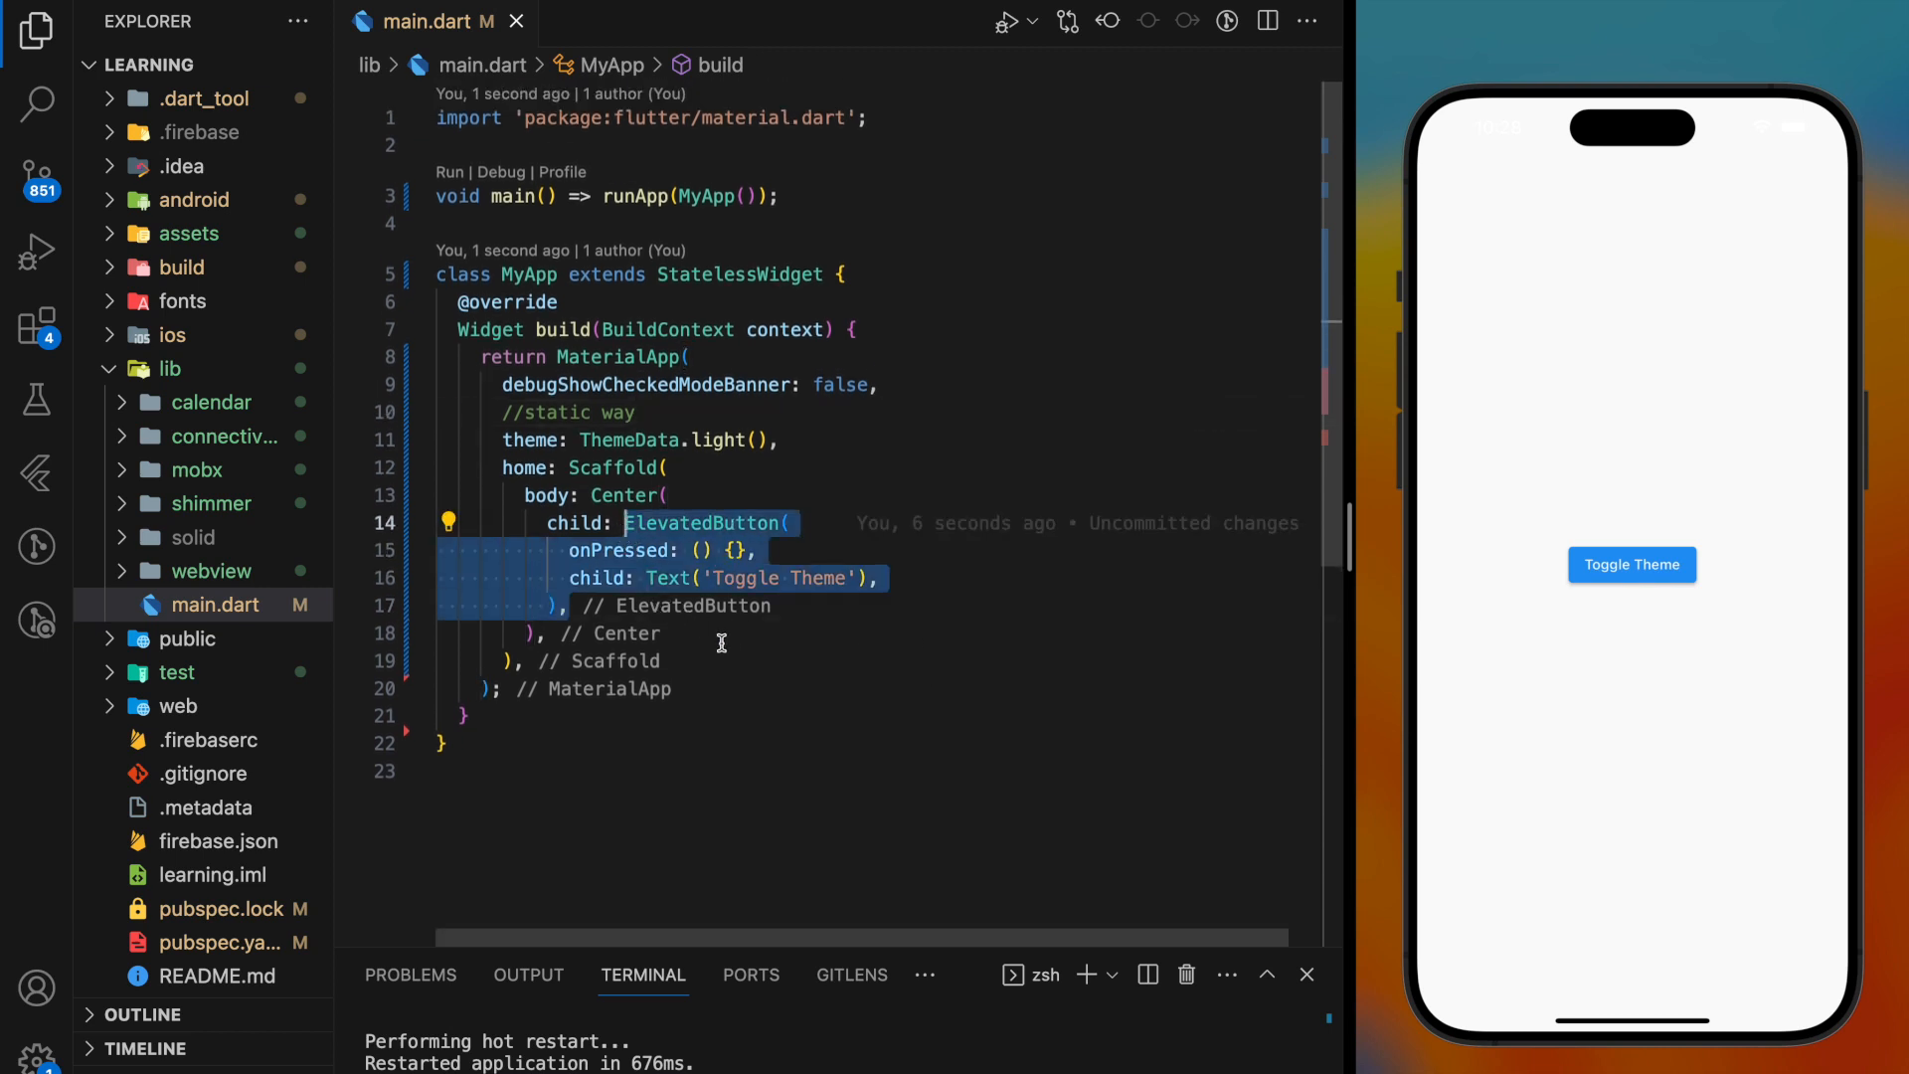
mouse_move(725, 640)
type("f")
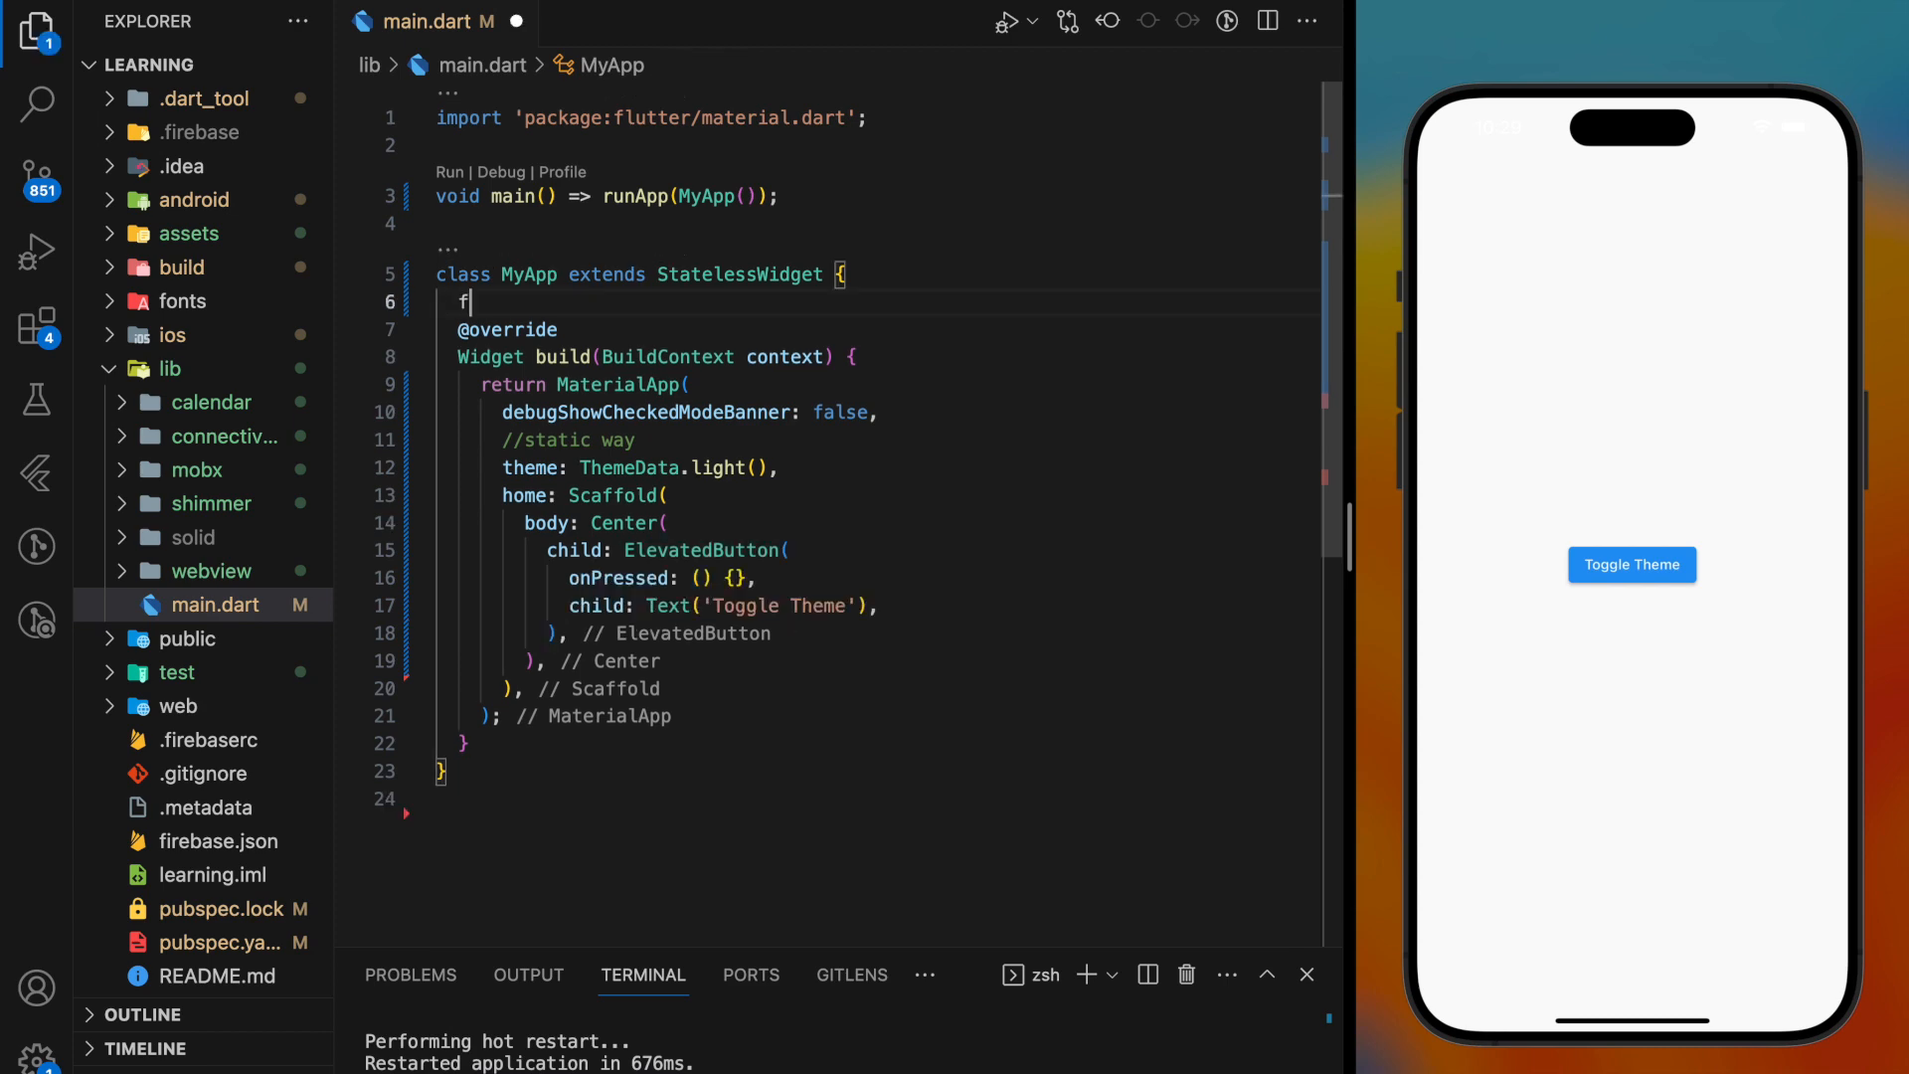
Step: Declare final ValueNotifier<ThemeMode> _notifier = ValueNotifier(ThemeMode.light) and start wrapping MaterialApp in a ValueListenableBuilder
type("inal ValueNno")
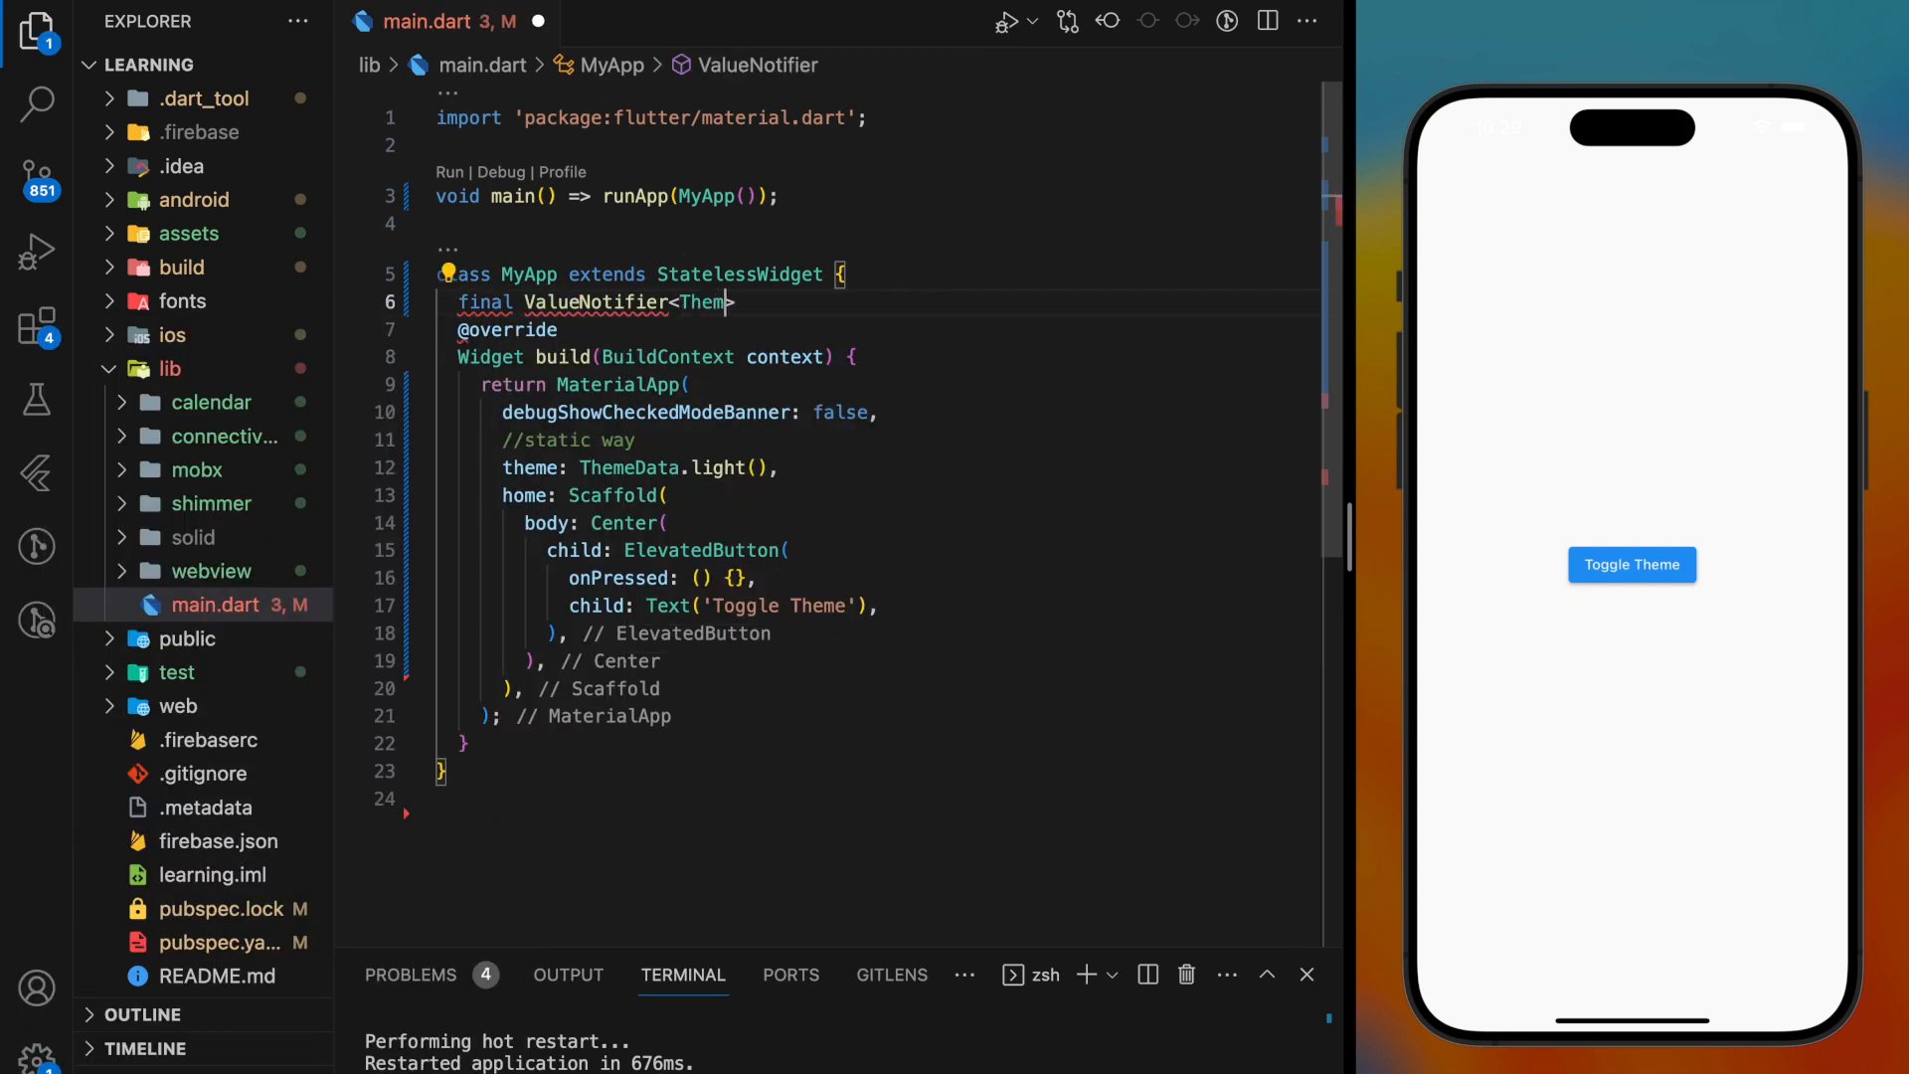
type("Mode> _notifier =")
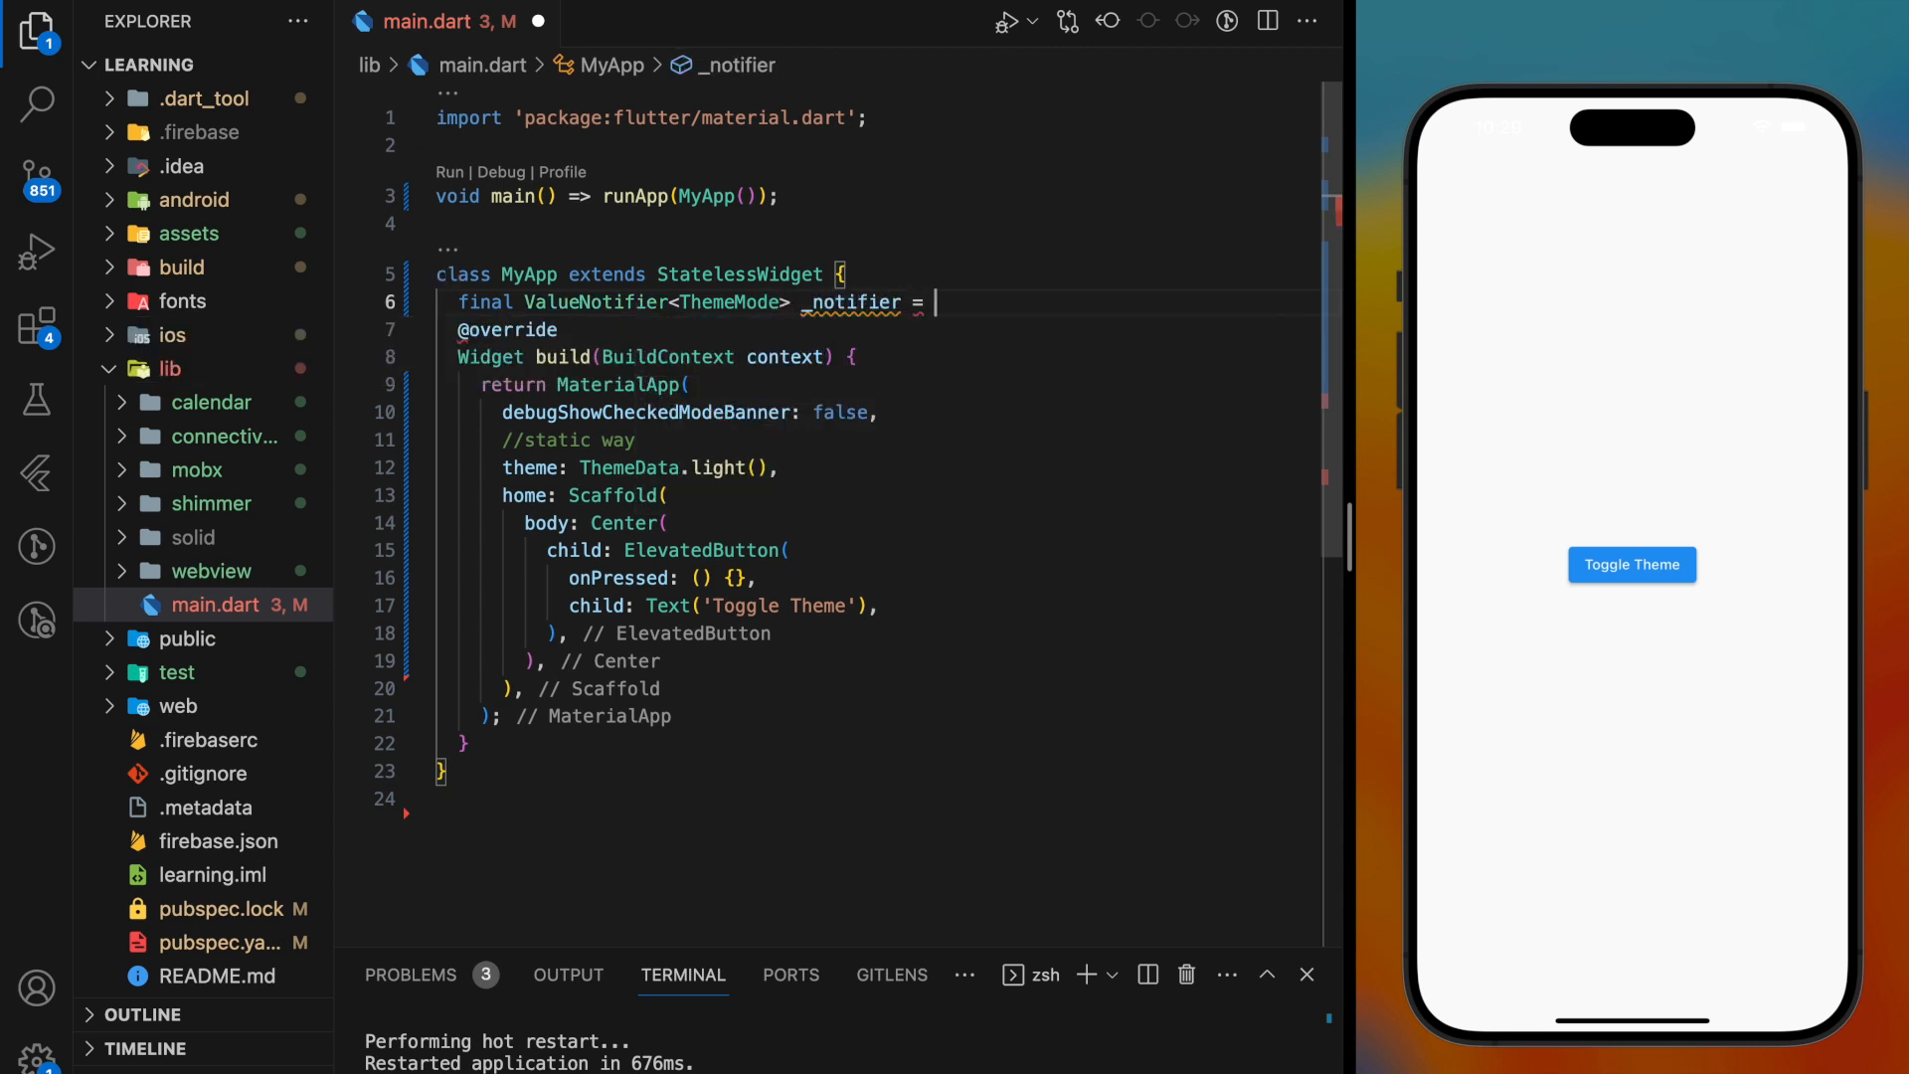
type("ValueNotifier(ThemeMode.light);")
type("builder: (_")
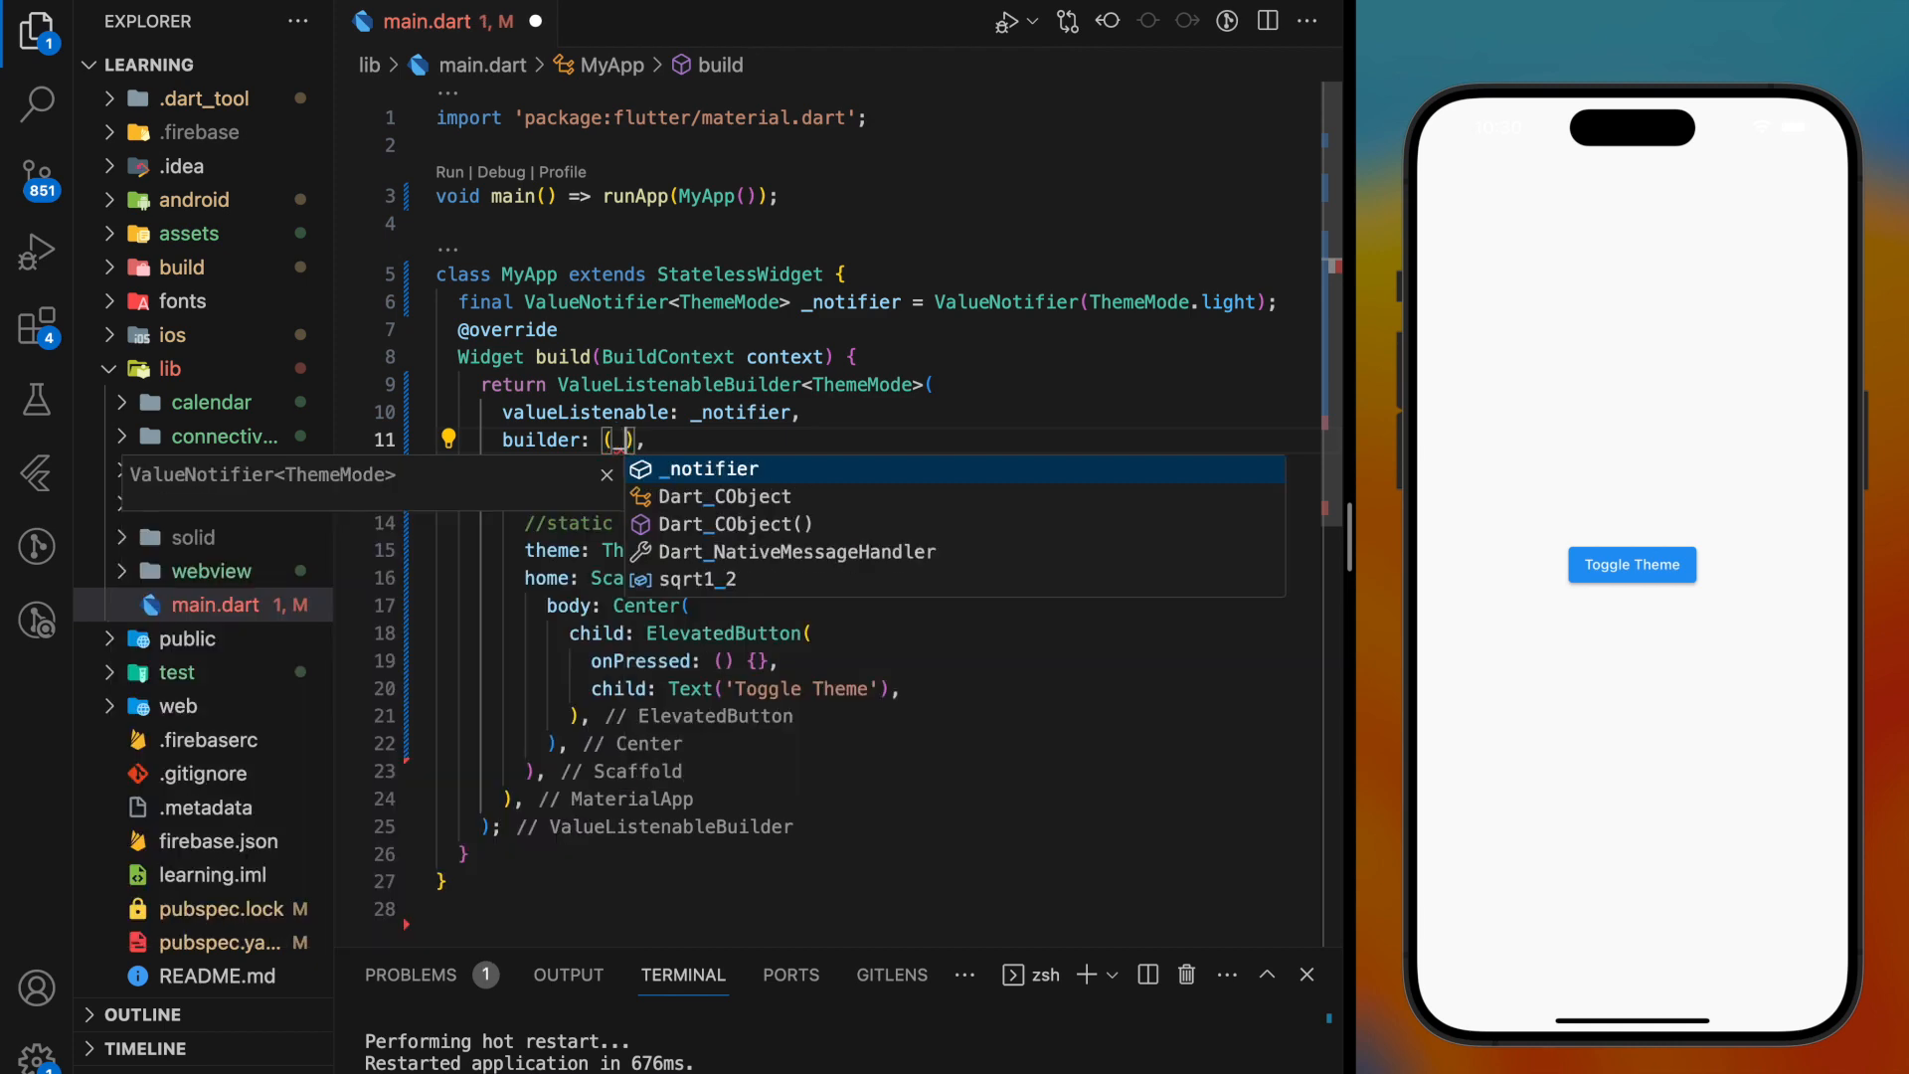
Step: Write builder: (_, mode, __) returning the MaterialApp with its fixed light theme line removed
type(",mode,__){")
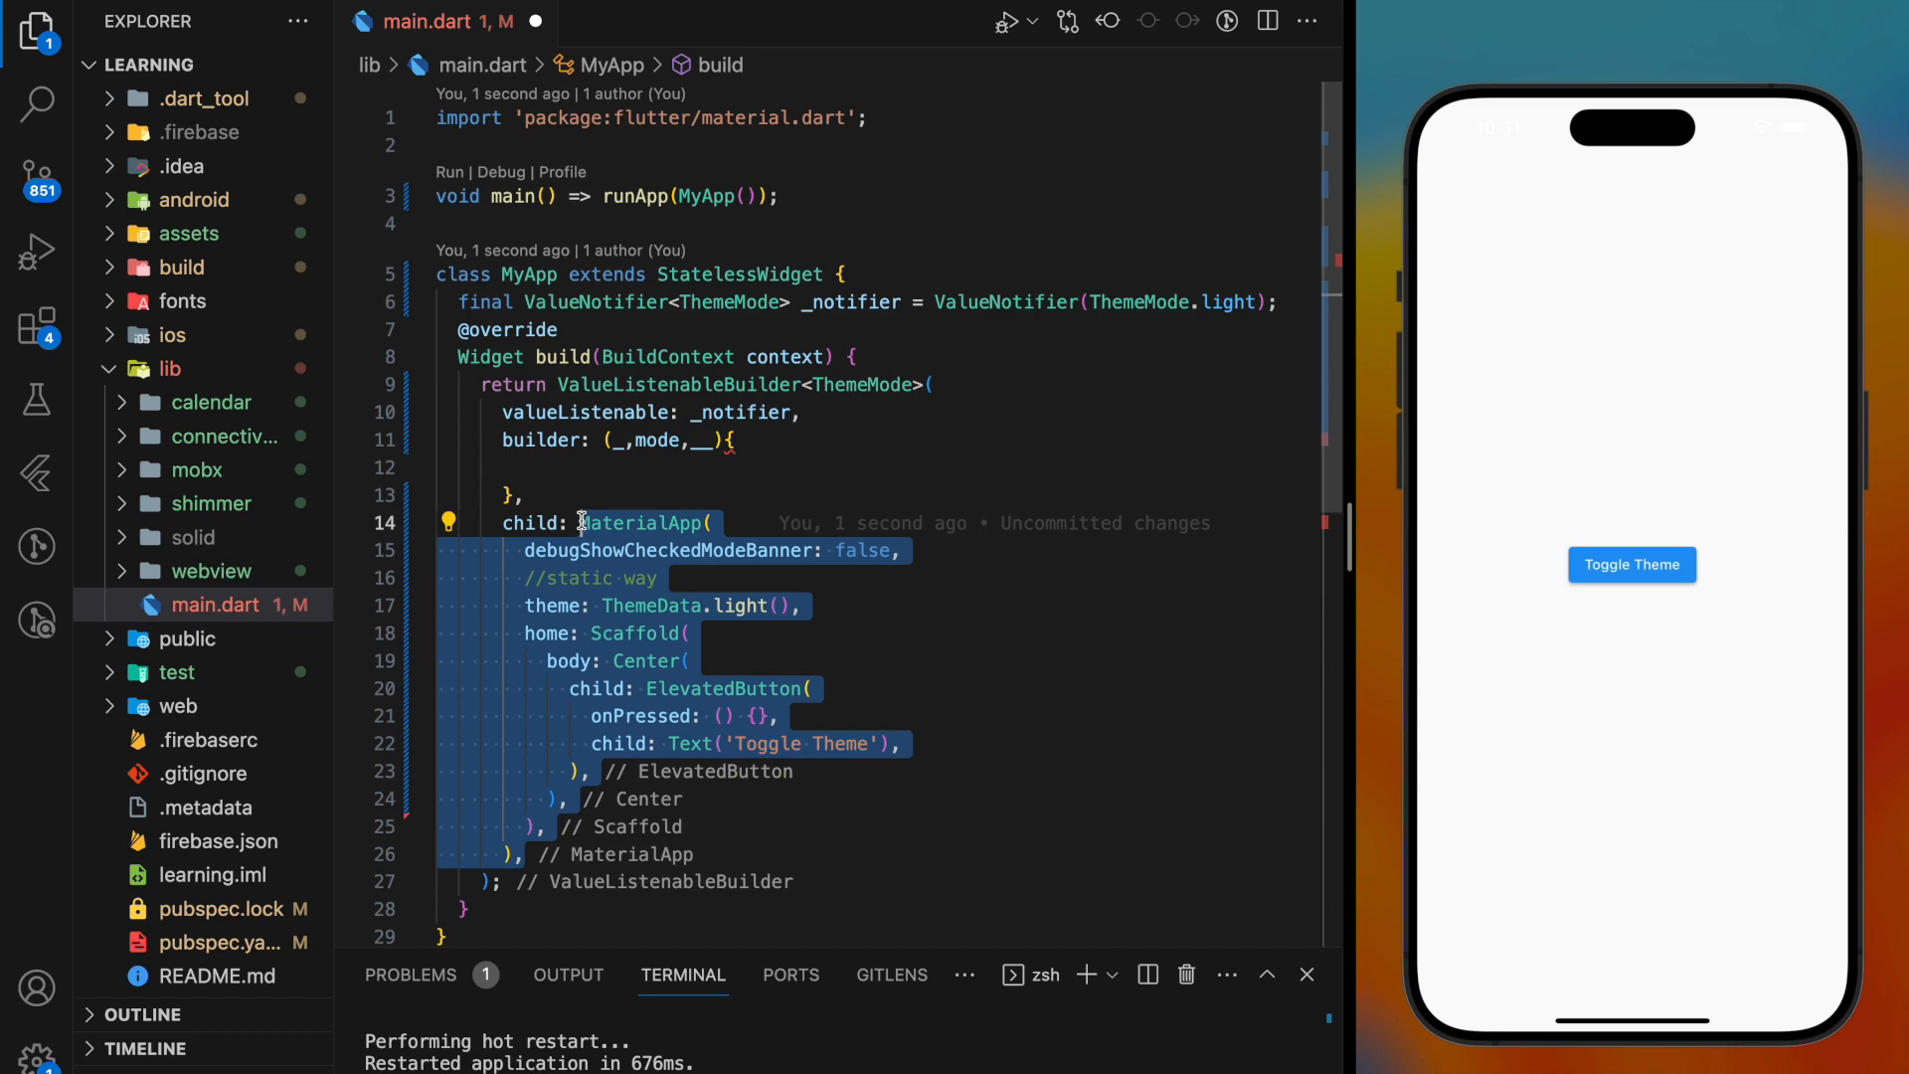
key("Delete")
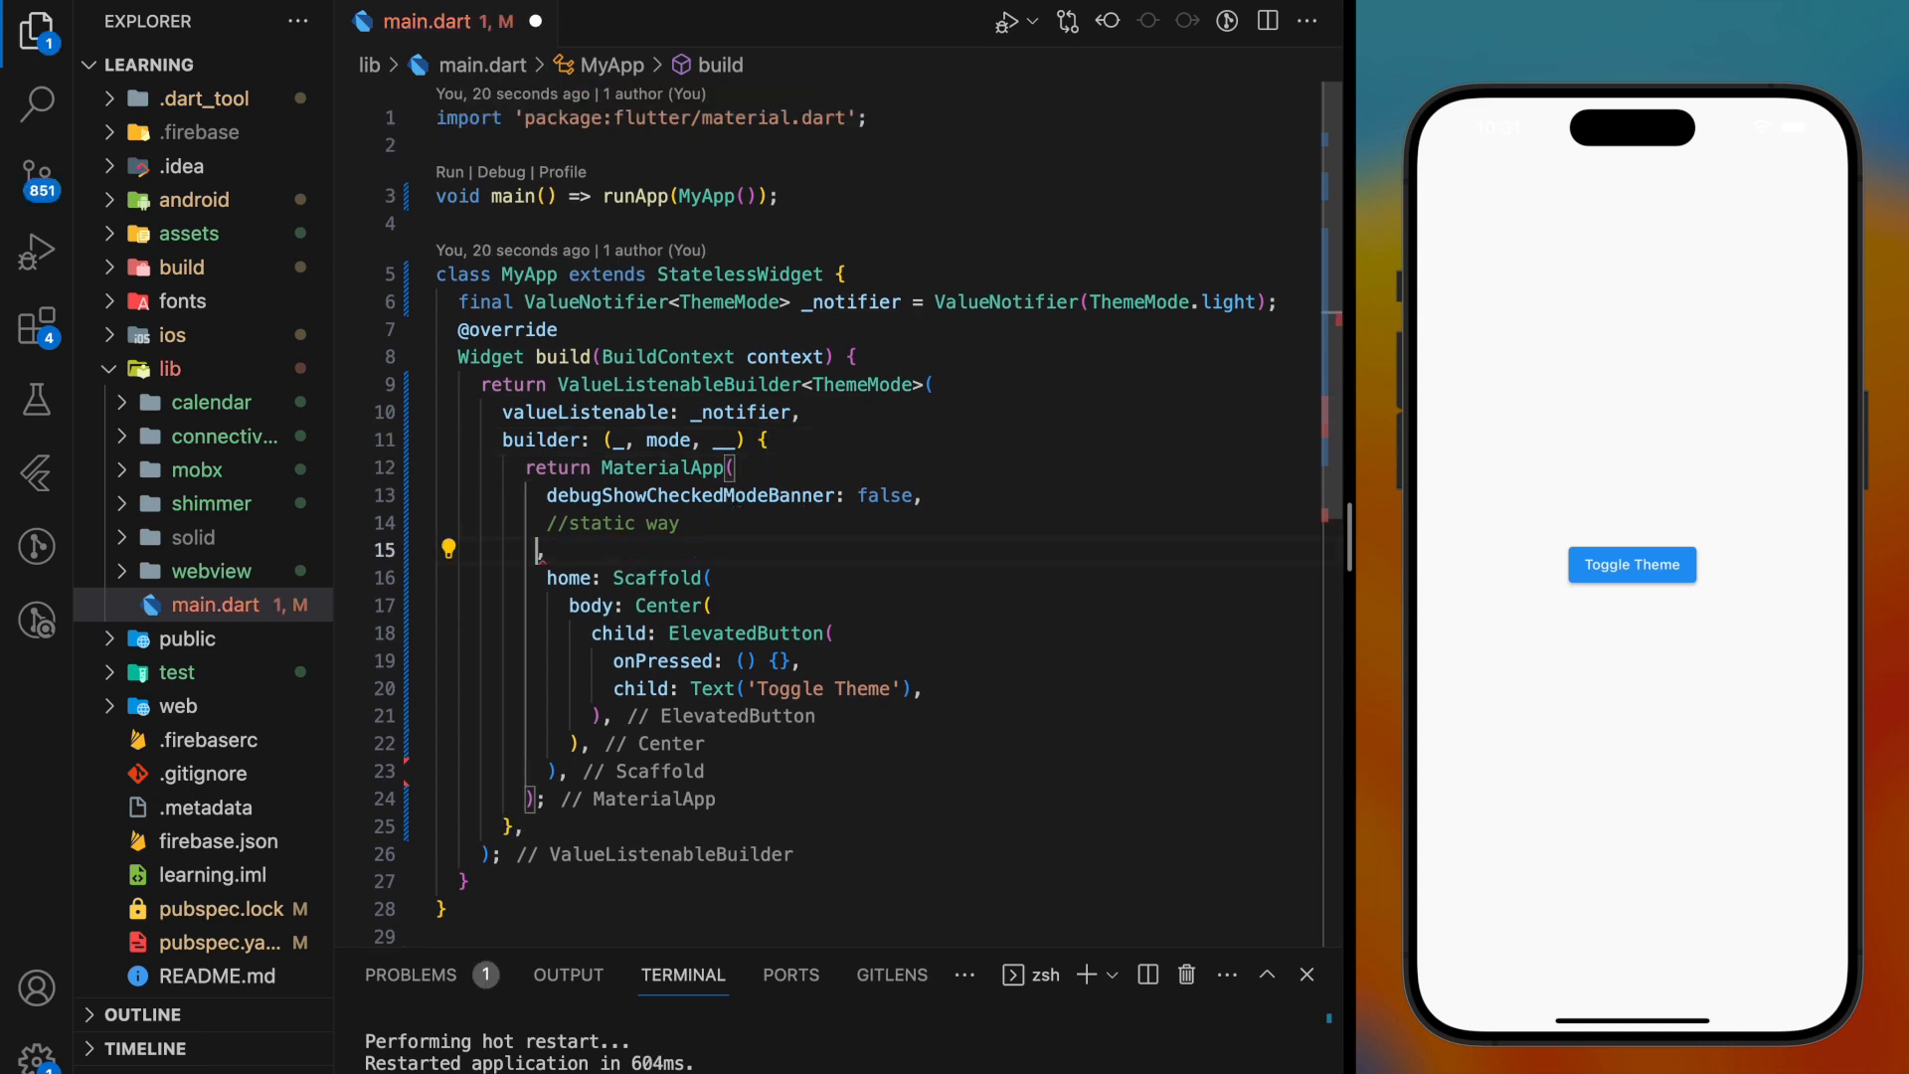
Step: Add themeMode: mode to MaterialApp and begin rewriting onPressed as an arrow function
type("themeMode: mode,")
left_click(712, 661)
type("=>")
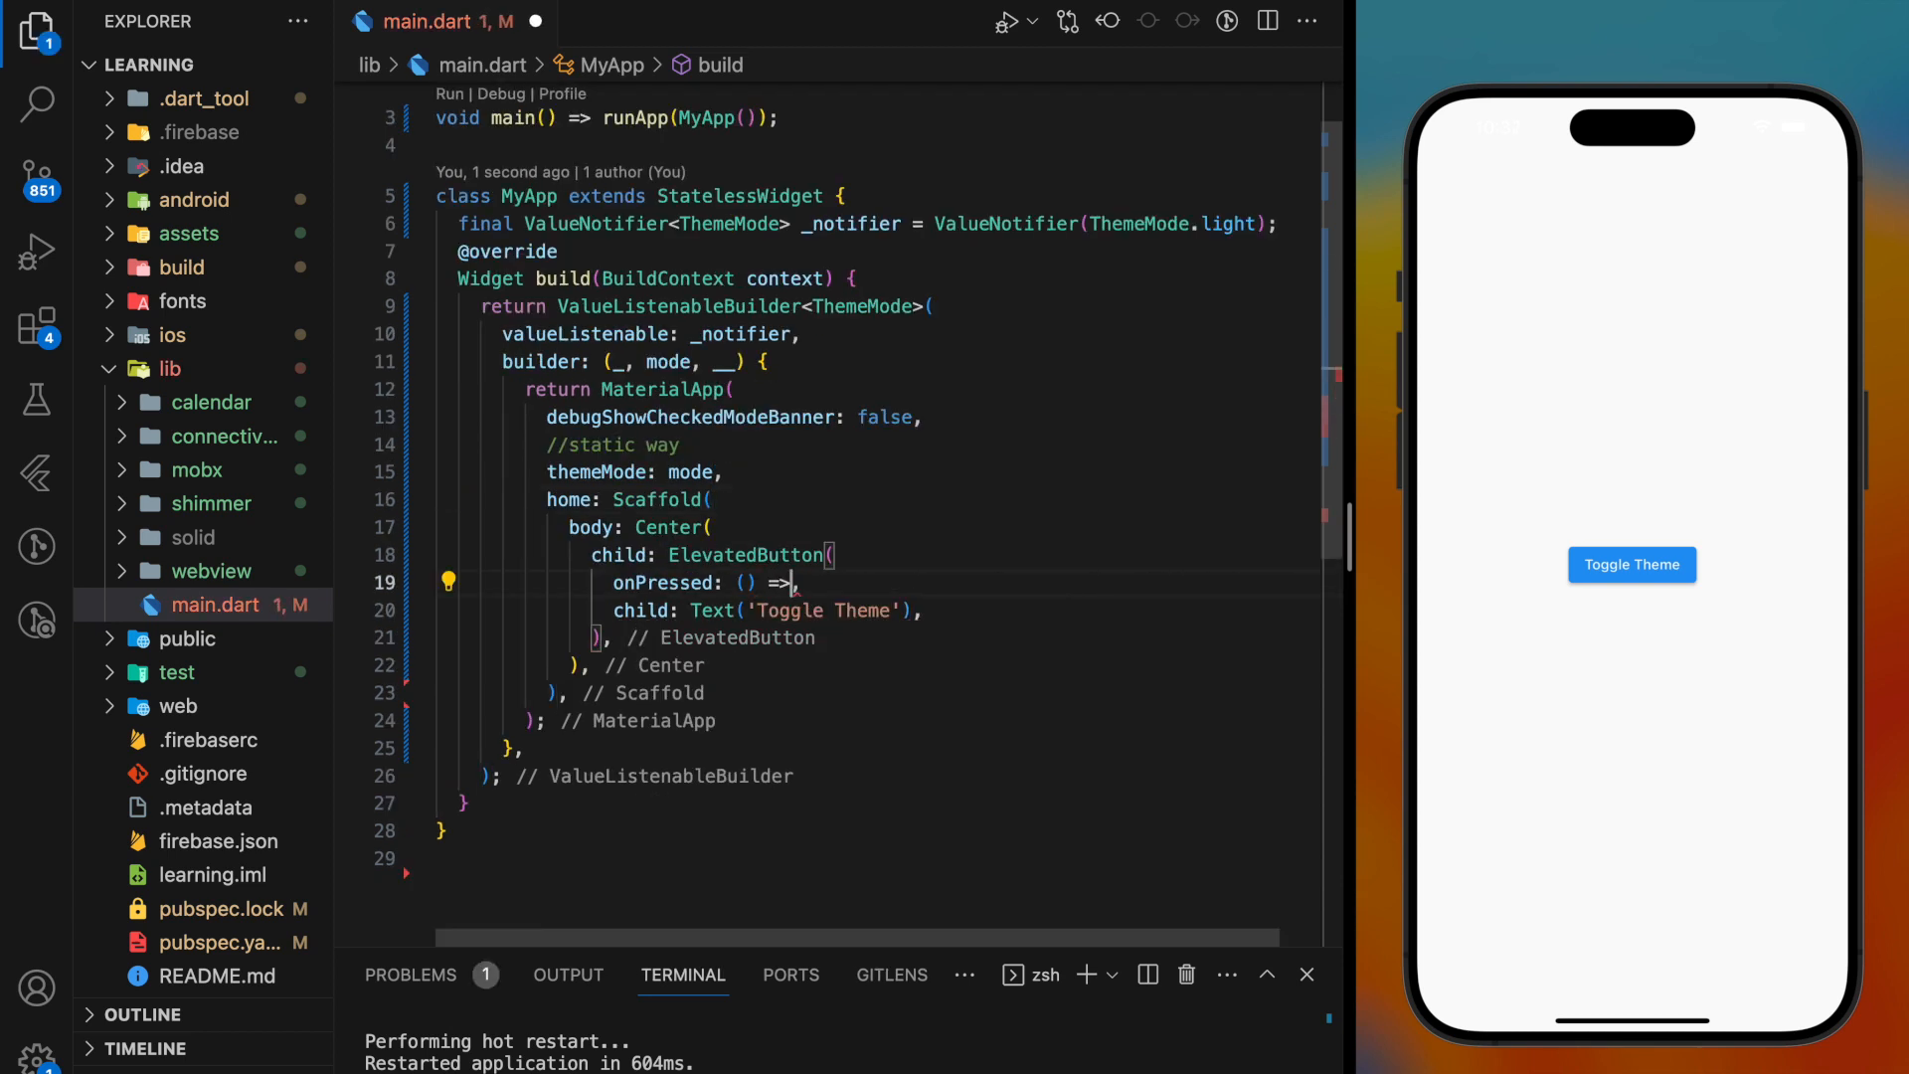
Step: Make onPressed set _notifier.value to ThemeMode.dark when mode is light, otherwise ThemeMode.light
type("_notifier.value = mode == ThemeMode.light?ThemeMode.dark")
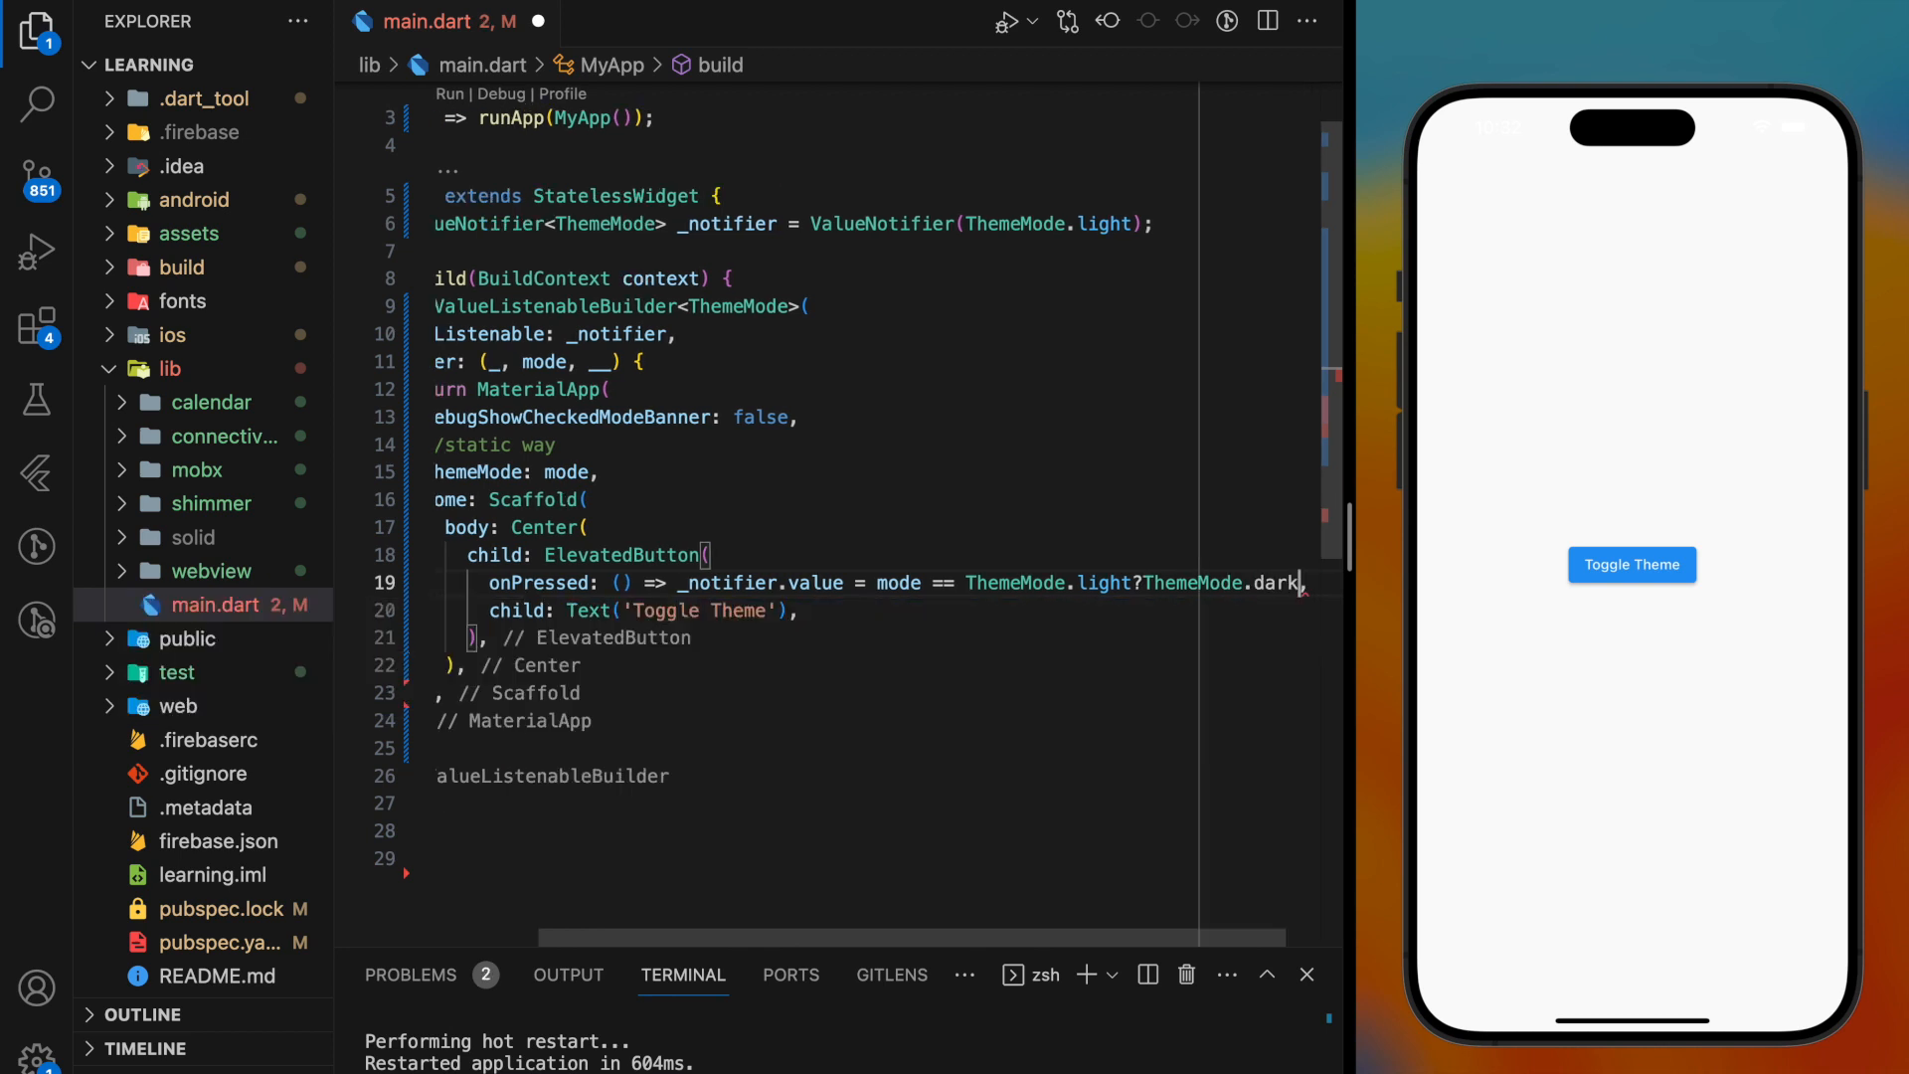
type("ThemeMode.dark,")
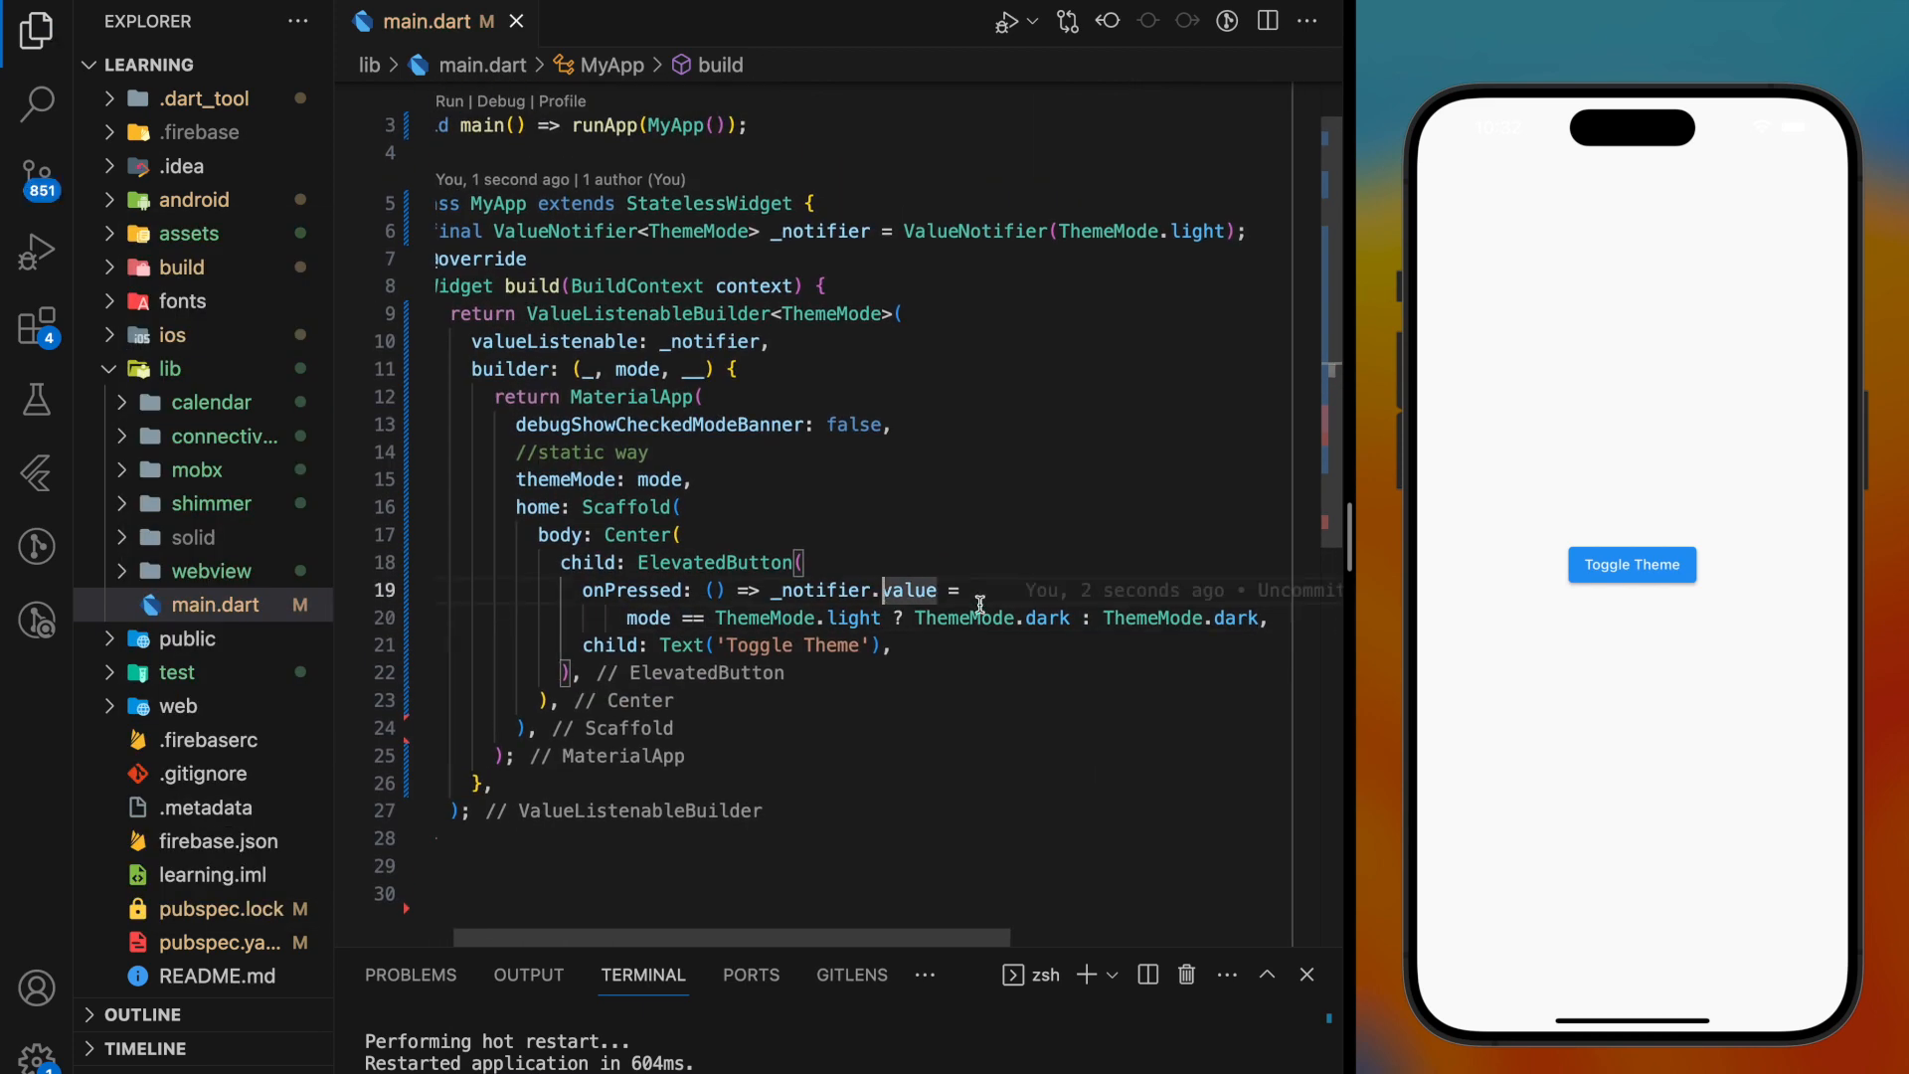
left_click(1631, 563)
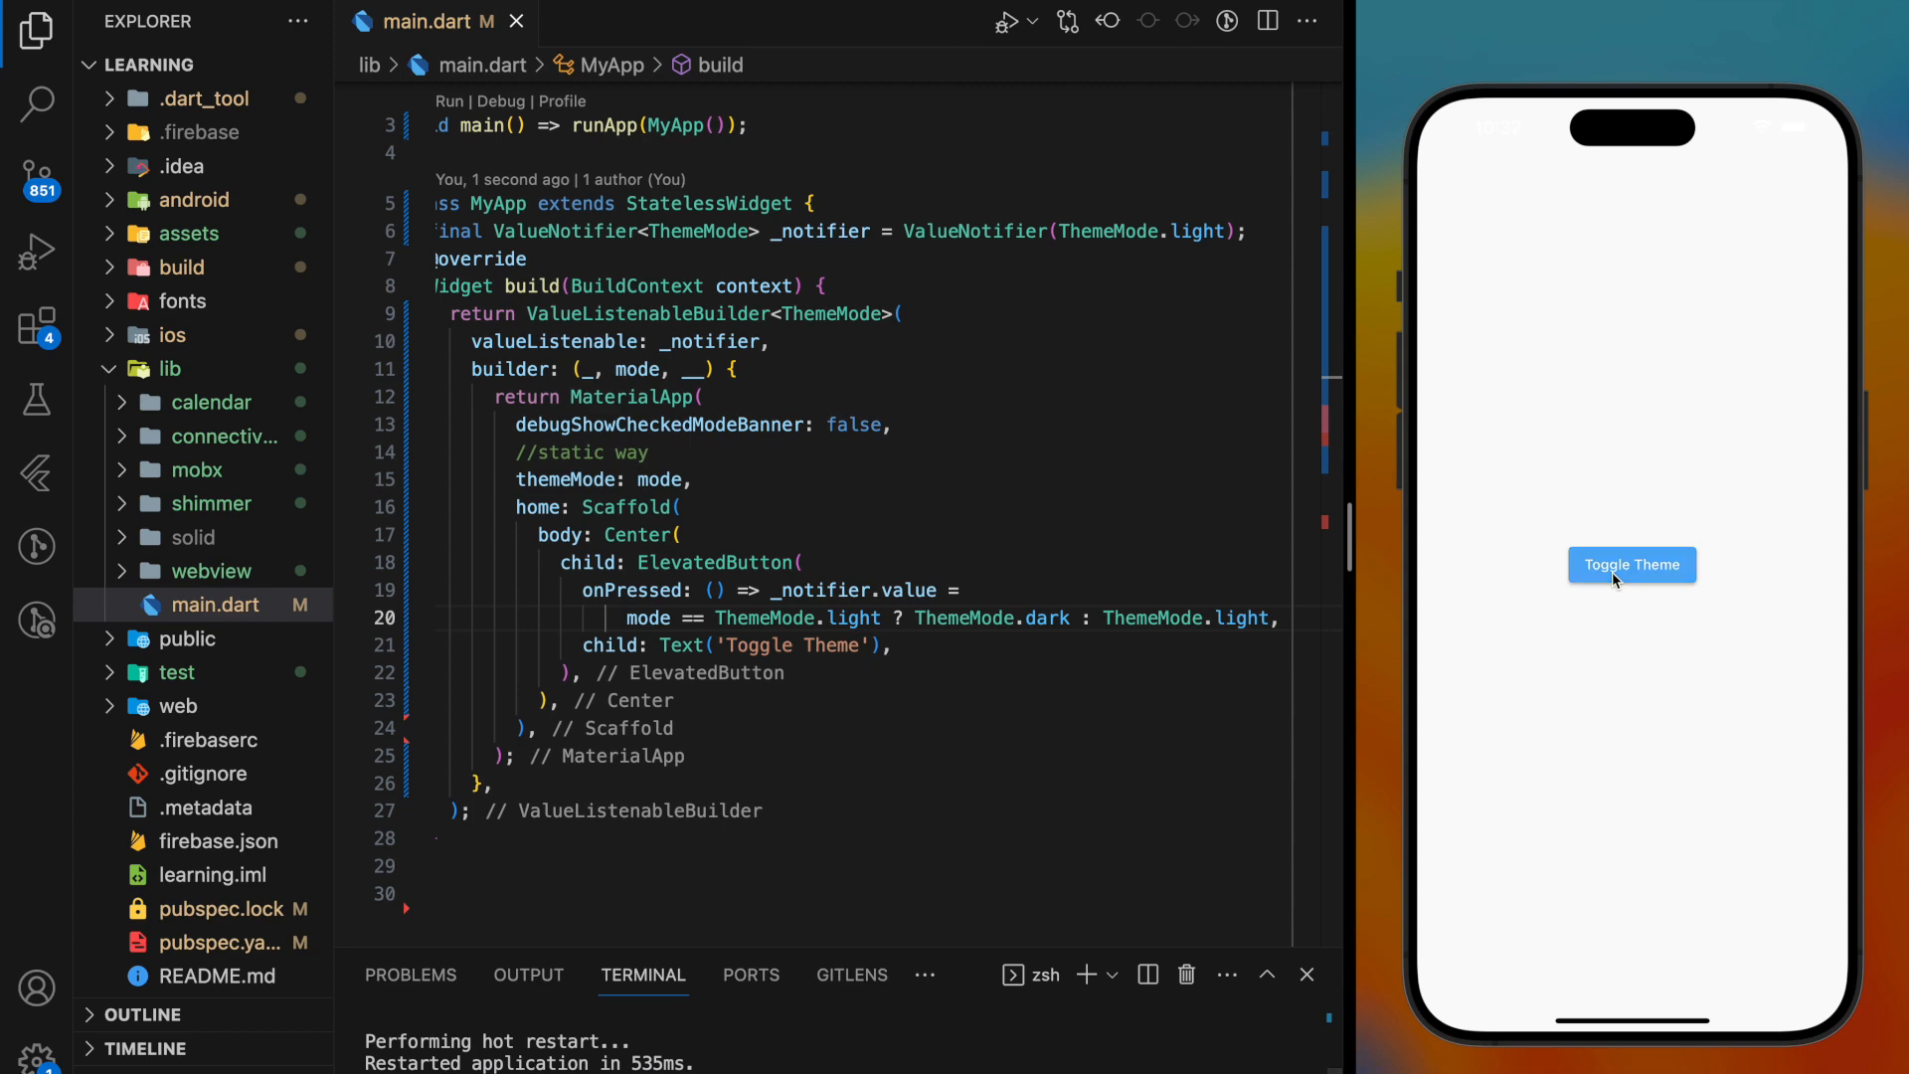
Step: Add theme: ThemeData.light() and darkTheme: ThemeData.dark(), leaving the simulator app in dark mode
type("theme: ThemeData.light(),")
type("darkTheme: ThemeData.dark(),")
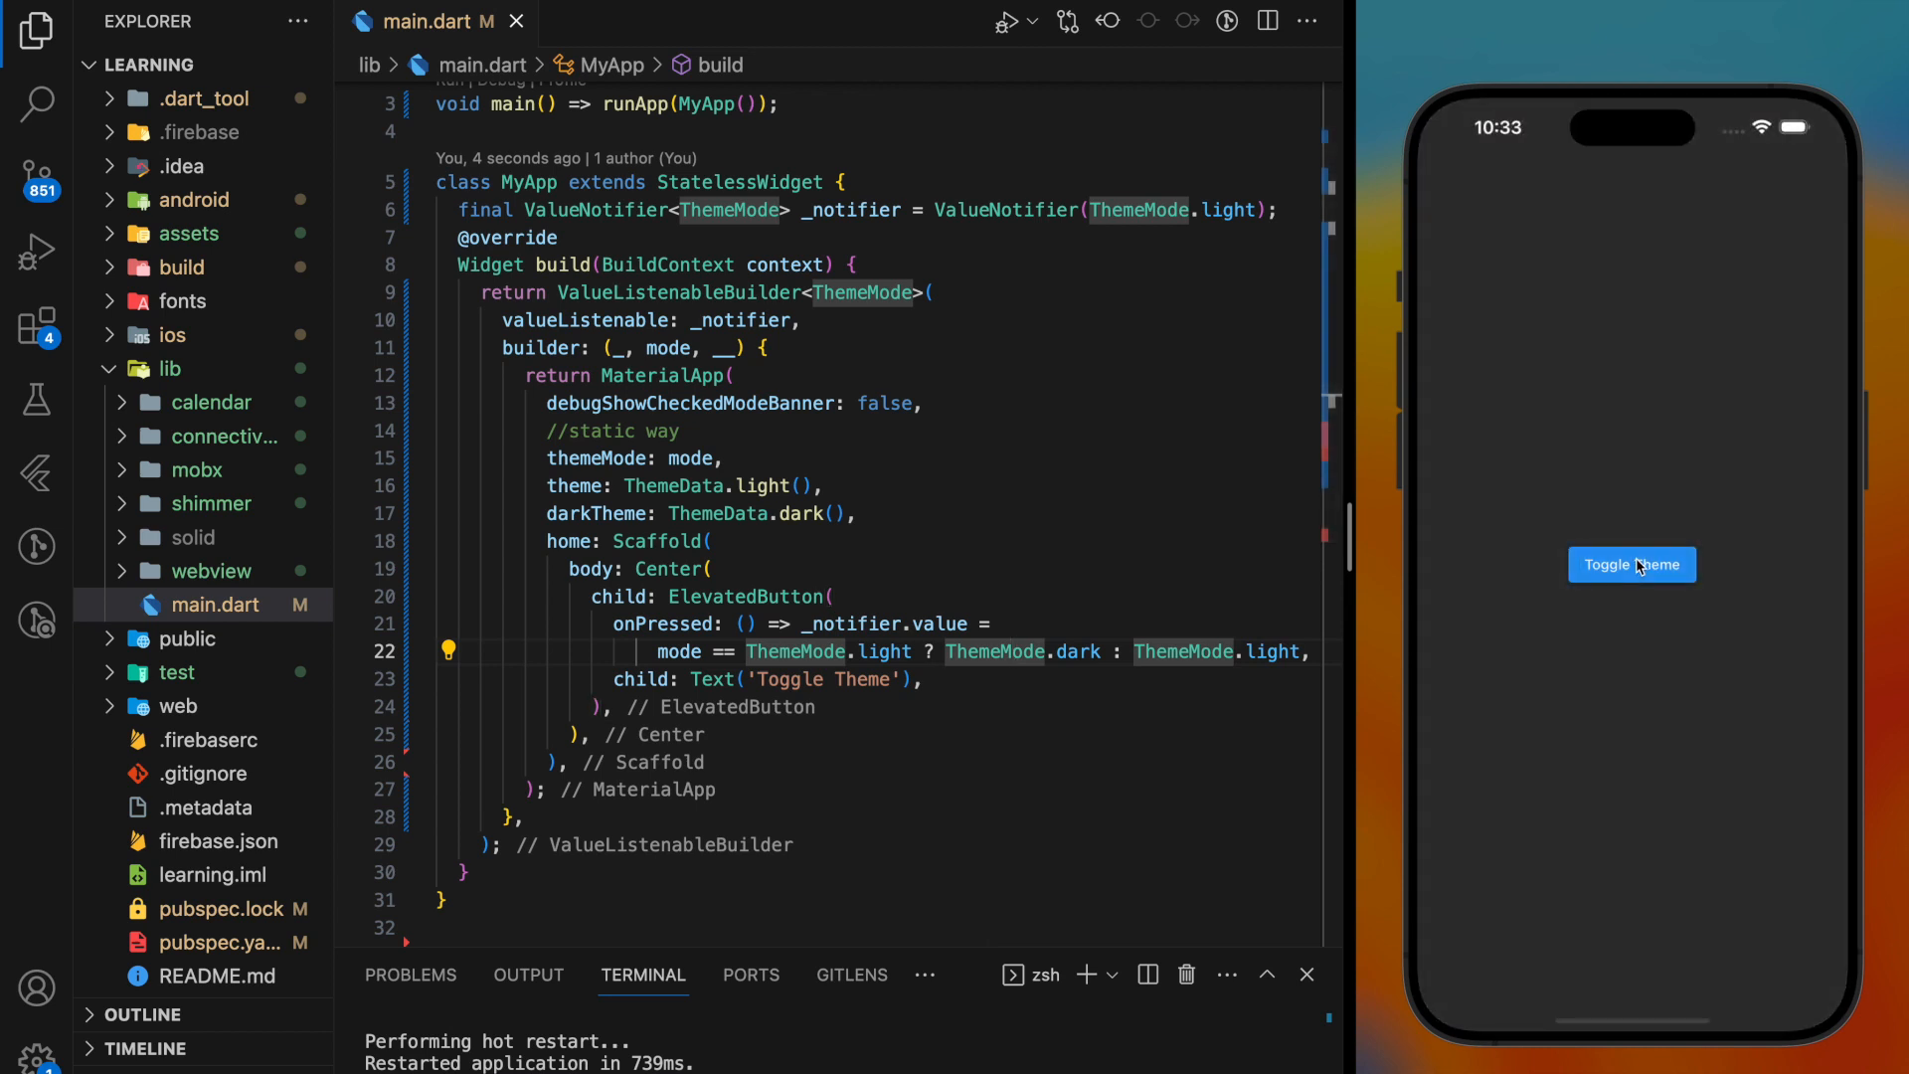
Step: Tap Toggle Theme repeatedly, switching the simulator app between light and dark modes
left_click(1631, 564)
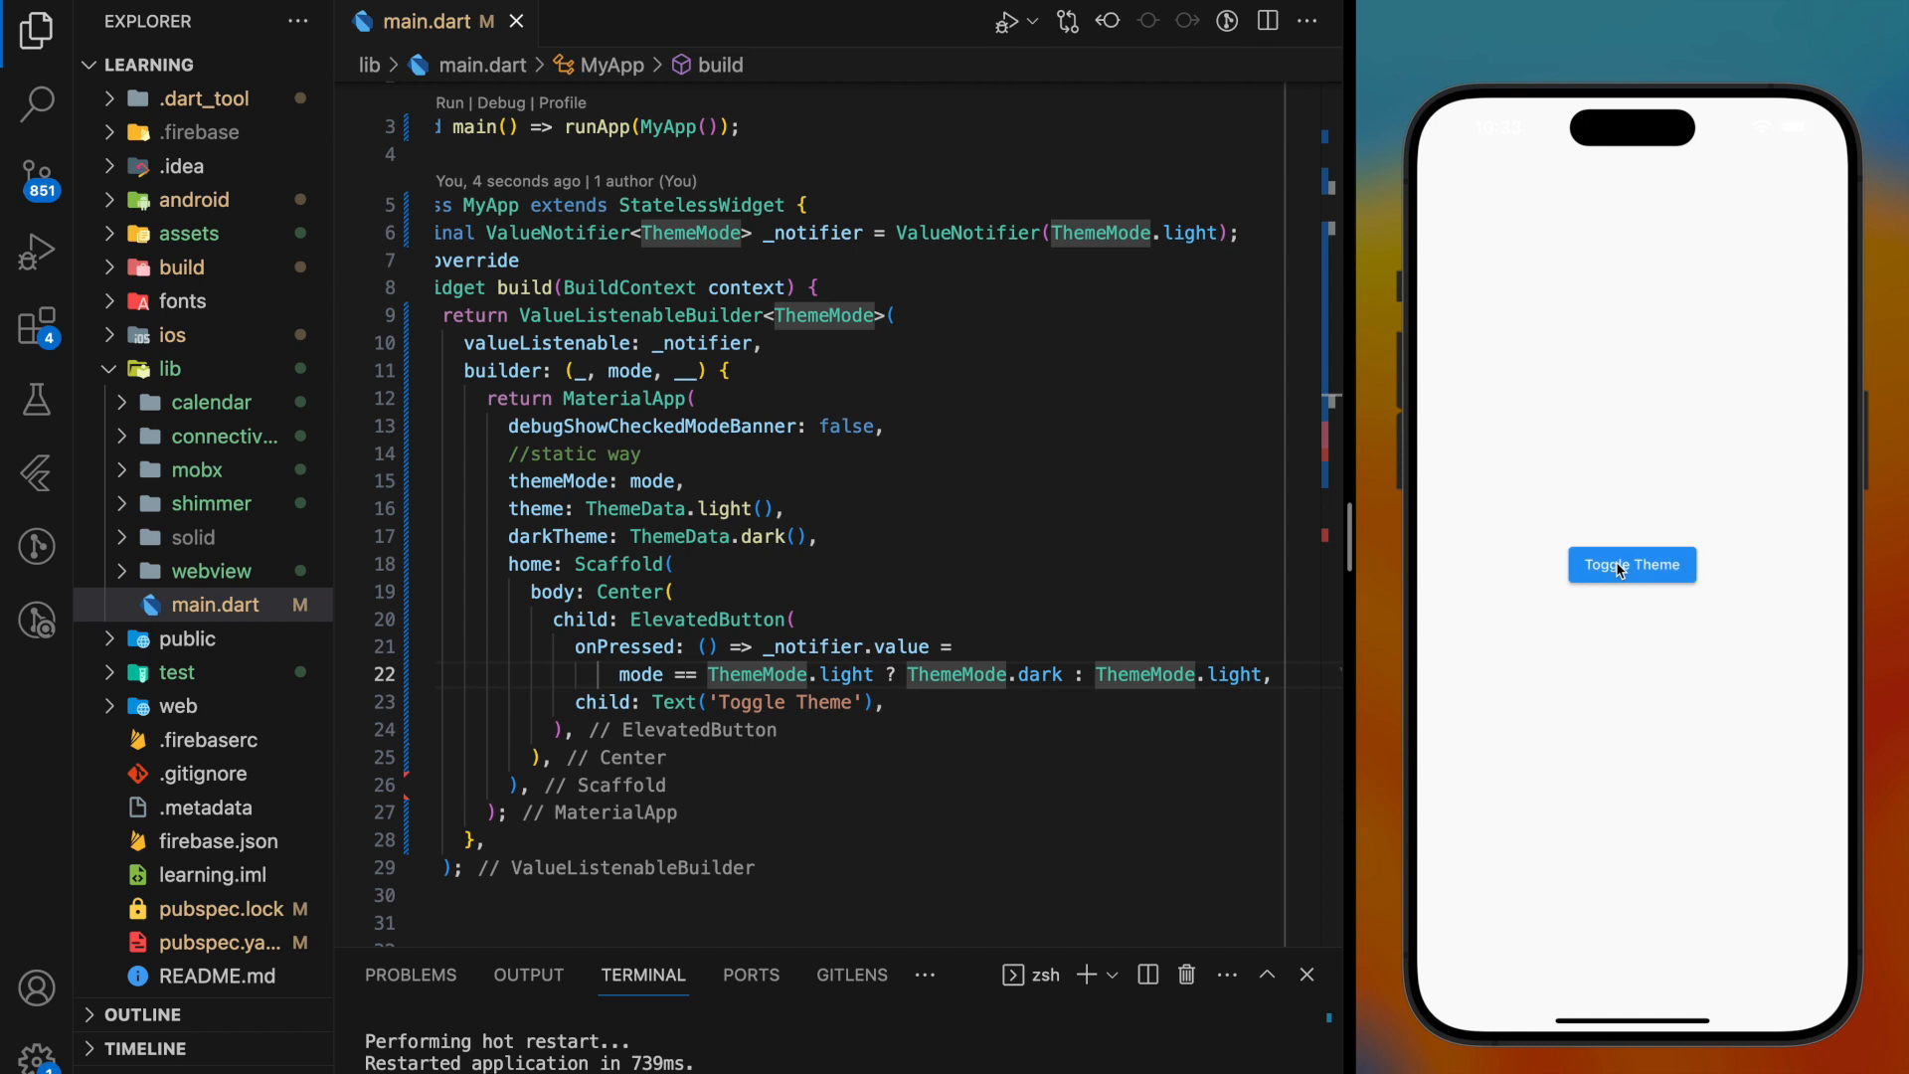
left_click(1632, 564)
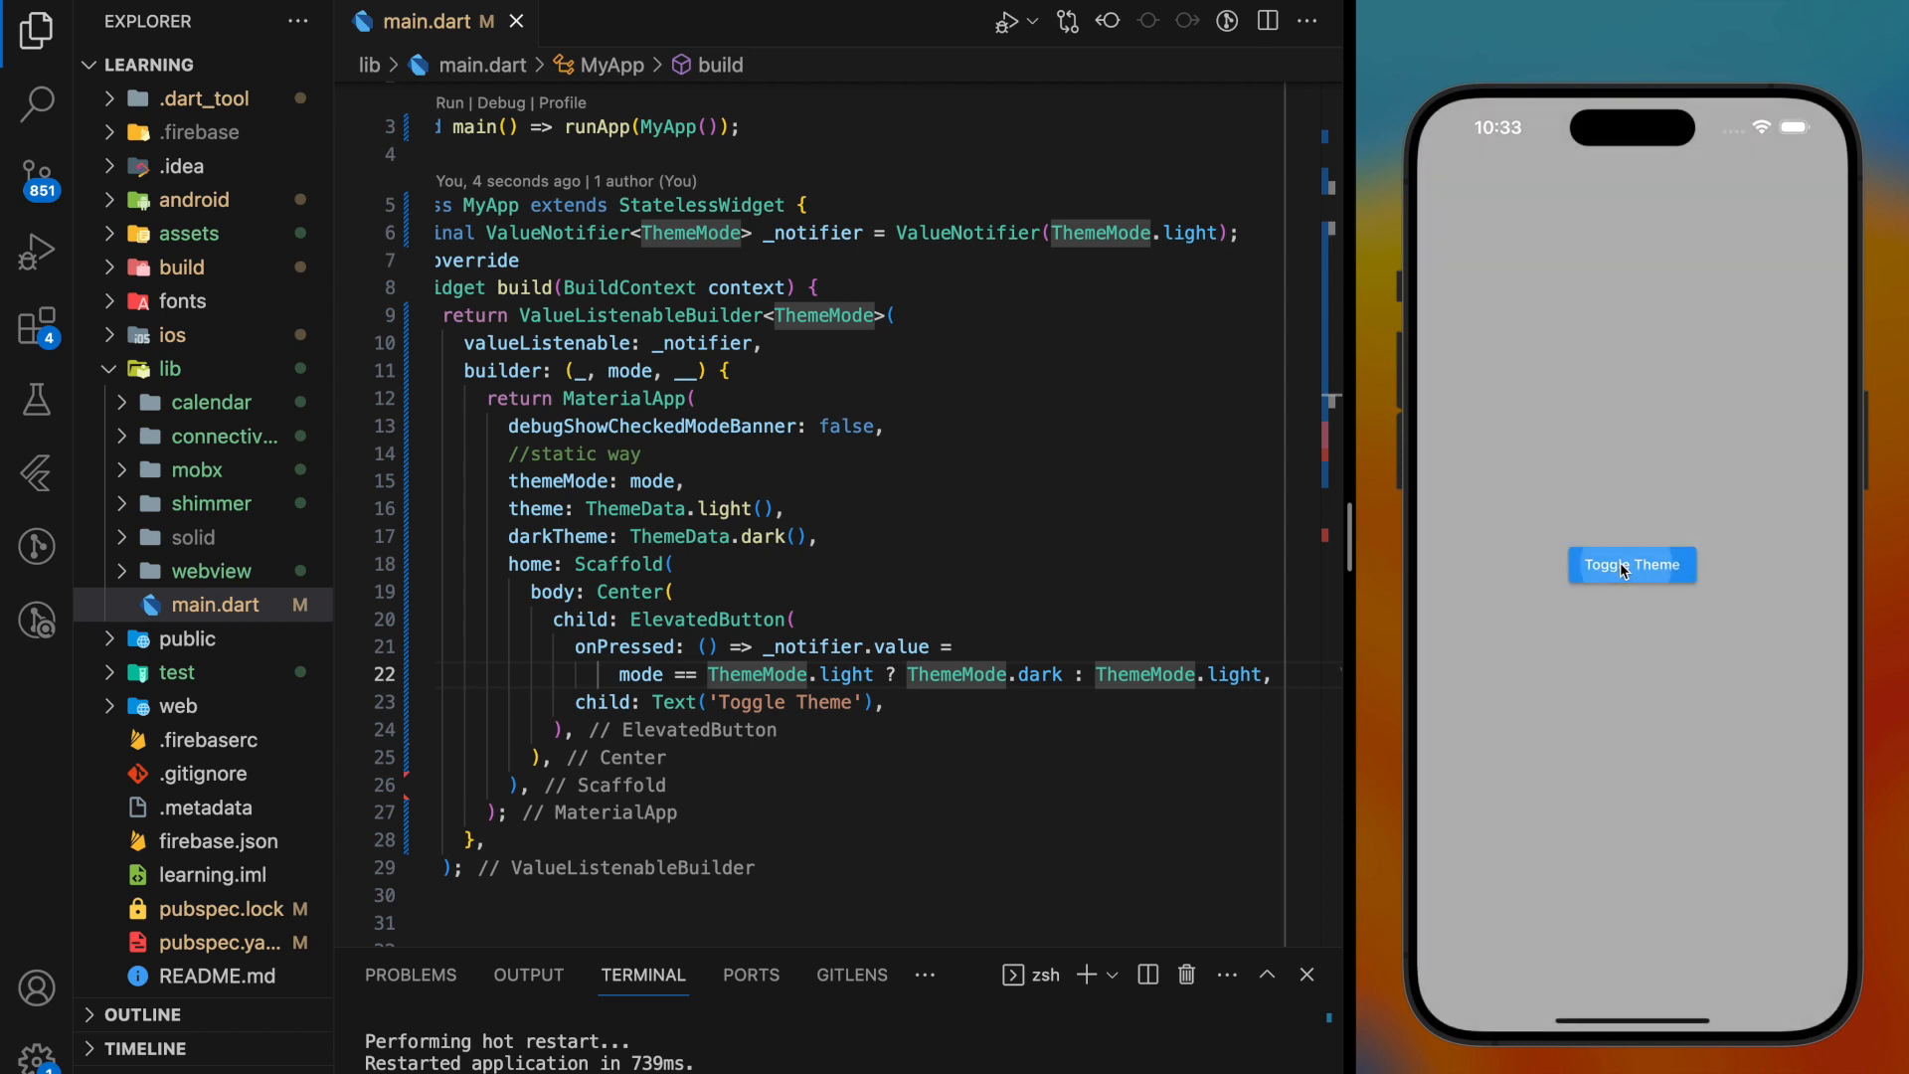
left_click(1632, 563)
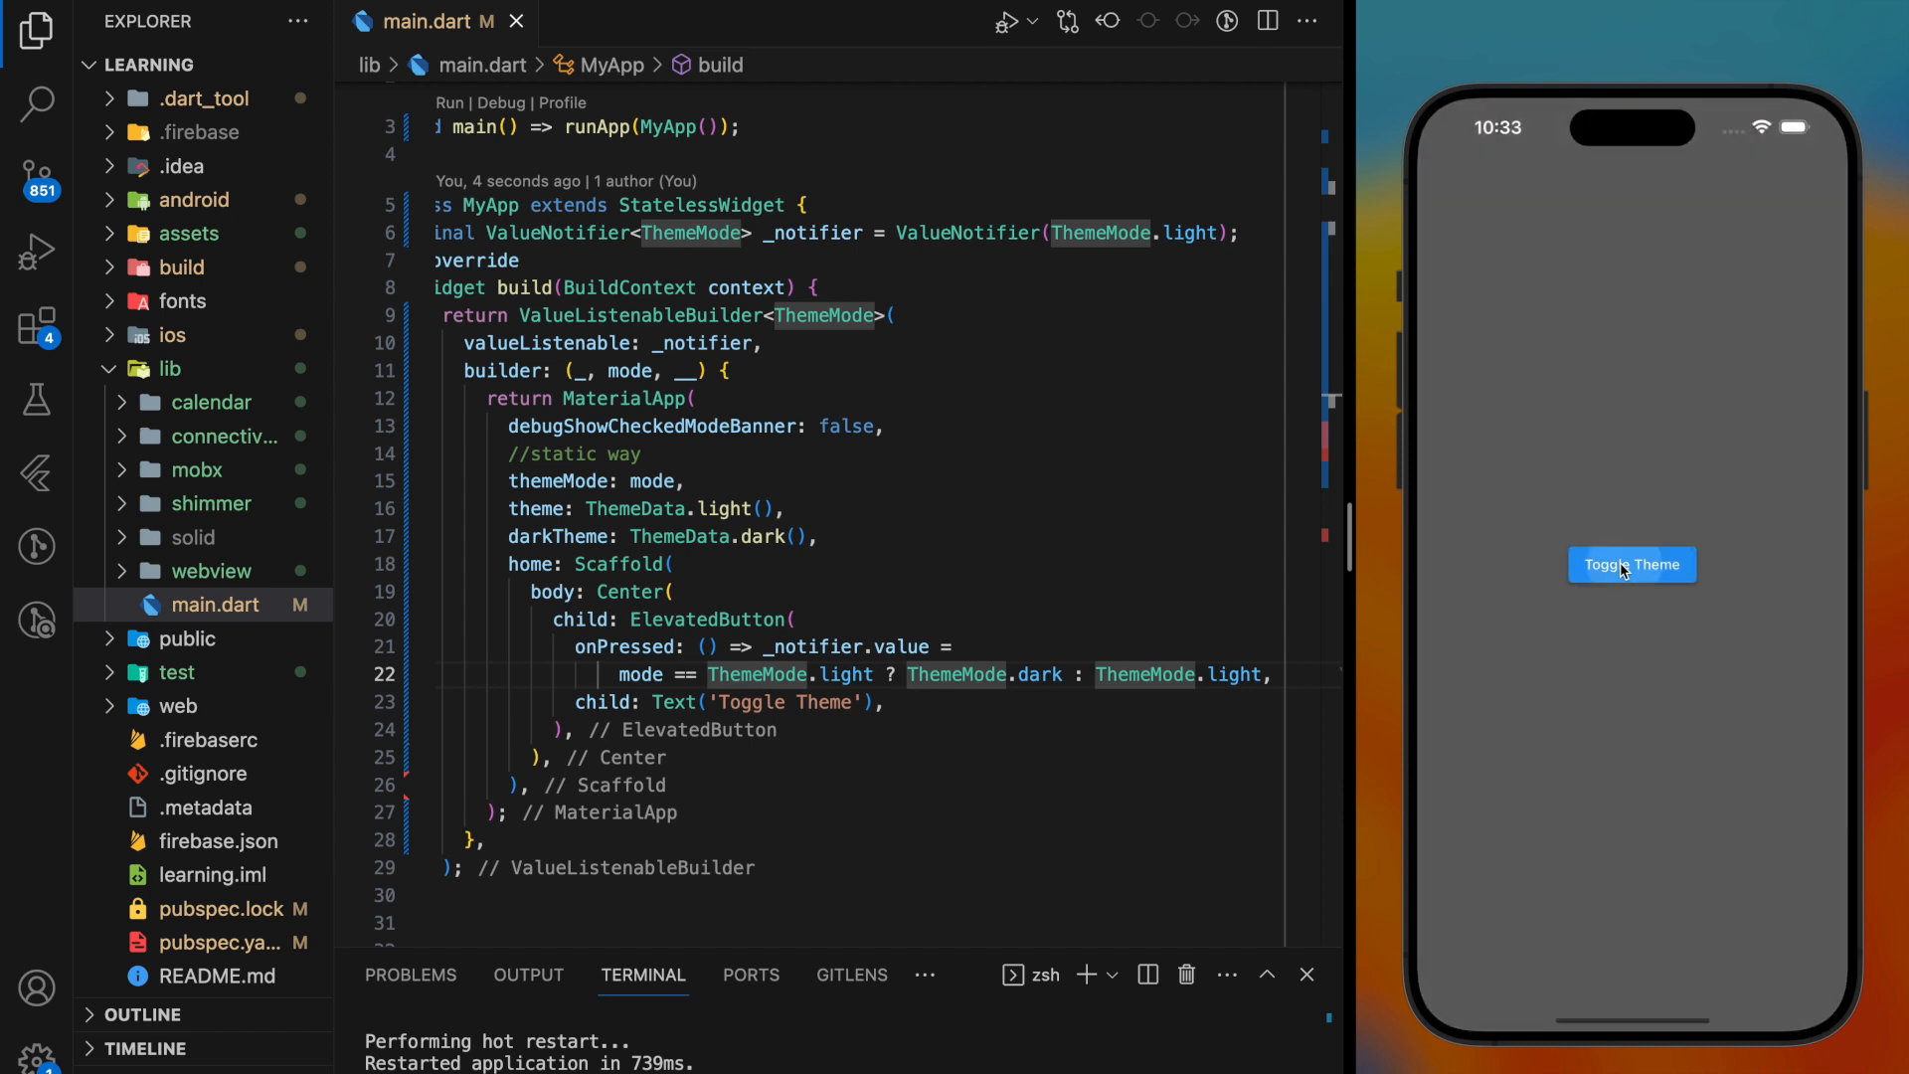
left_click(1632, 564)
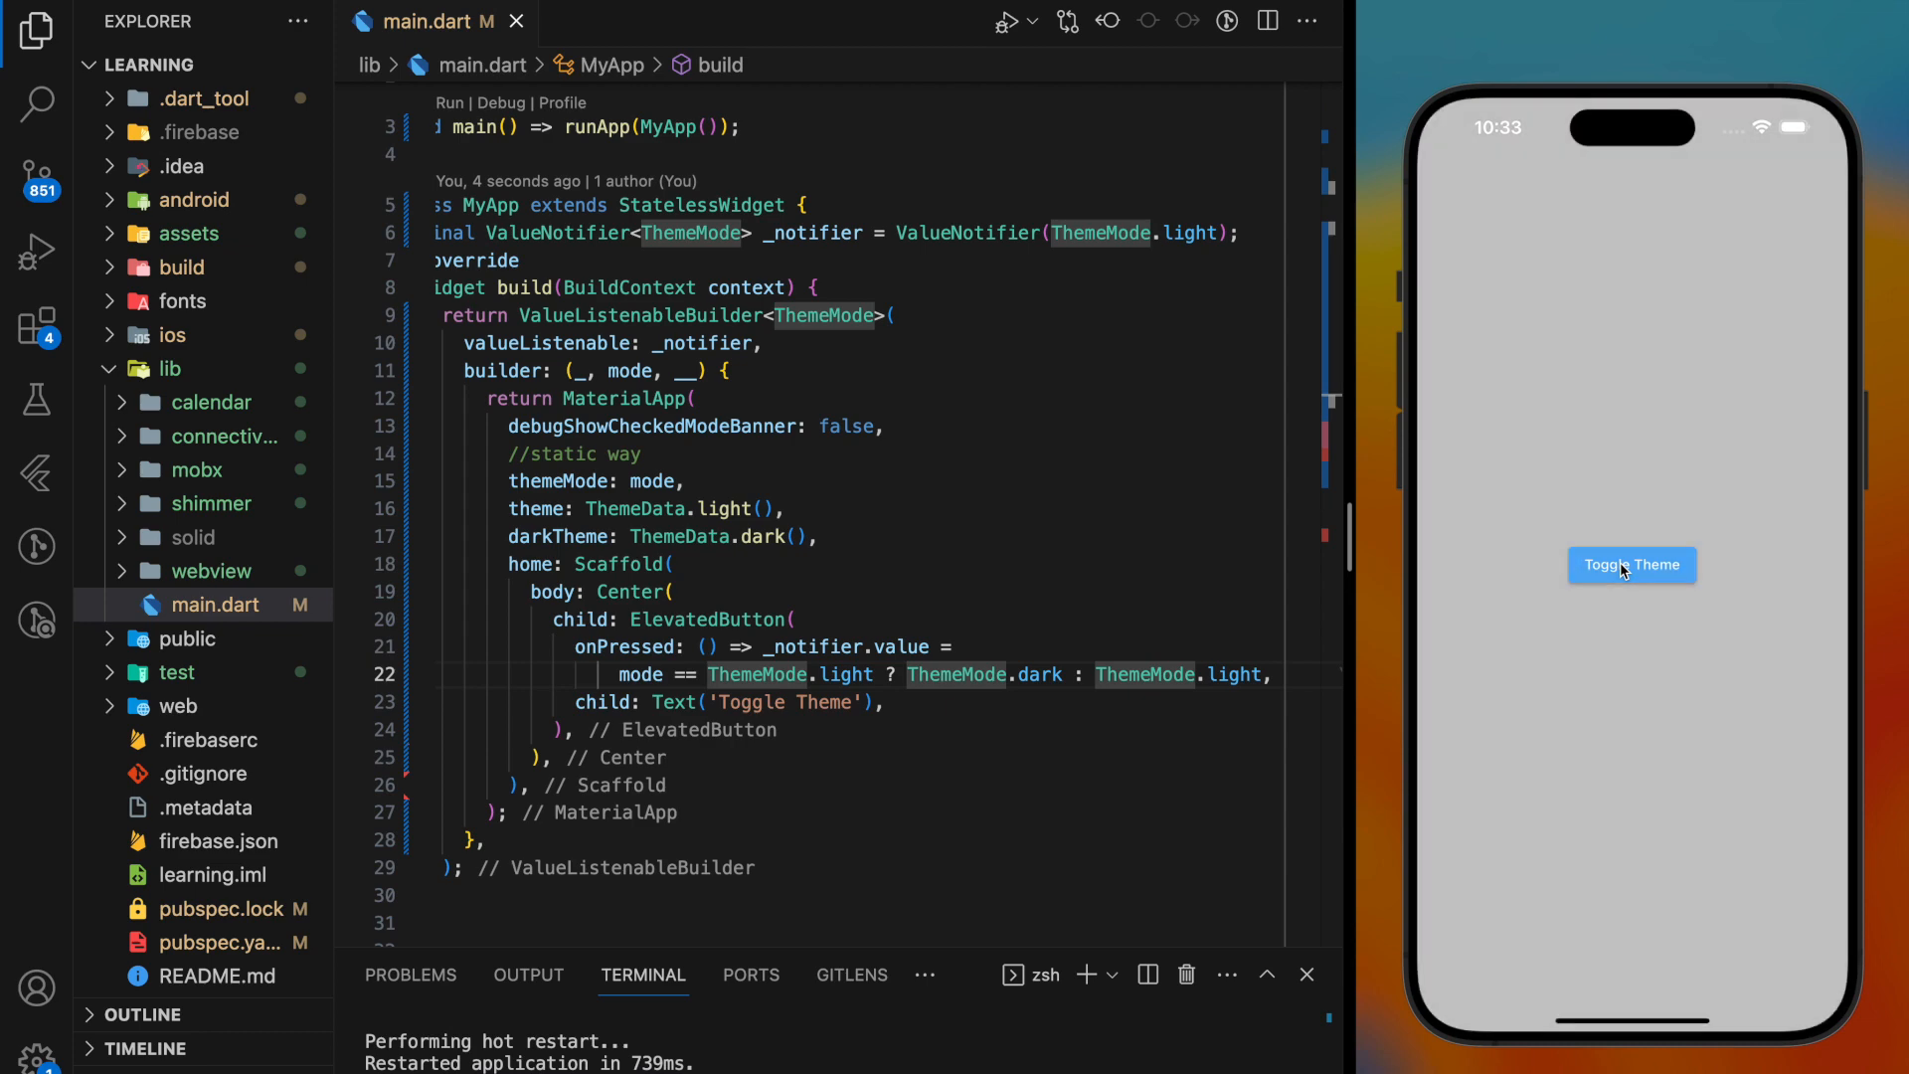